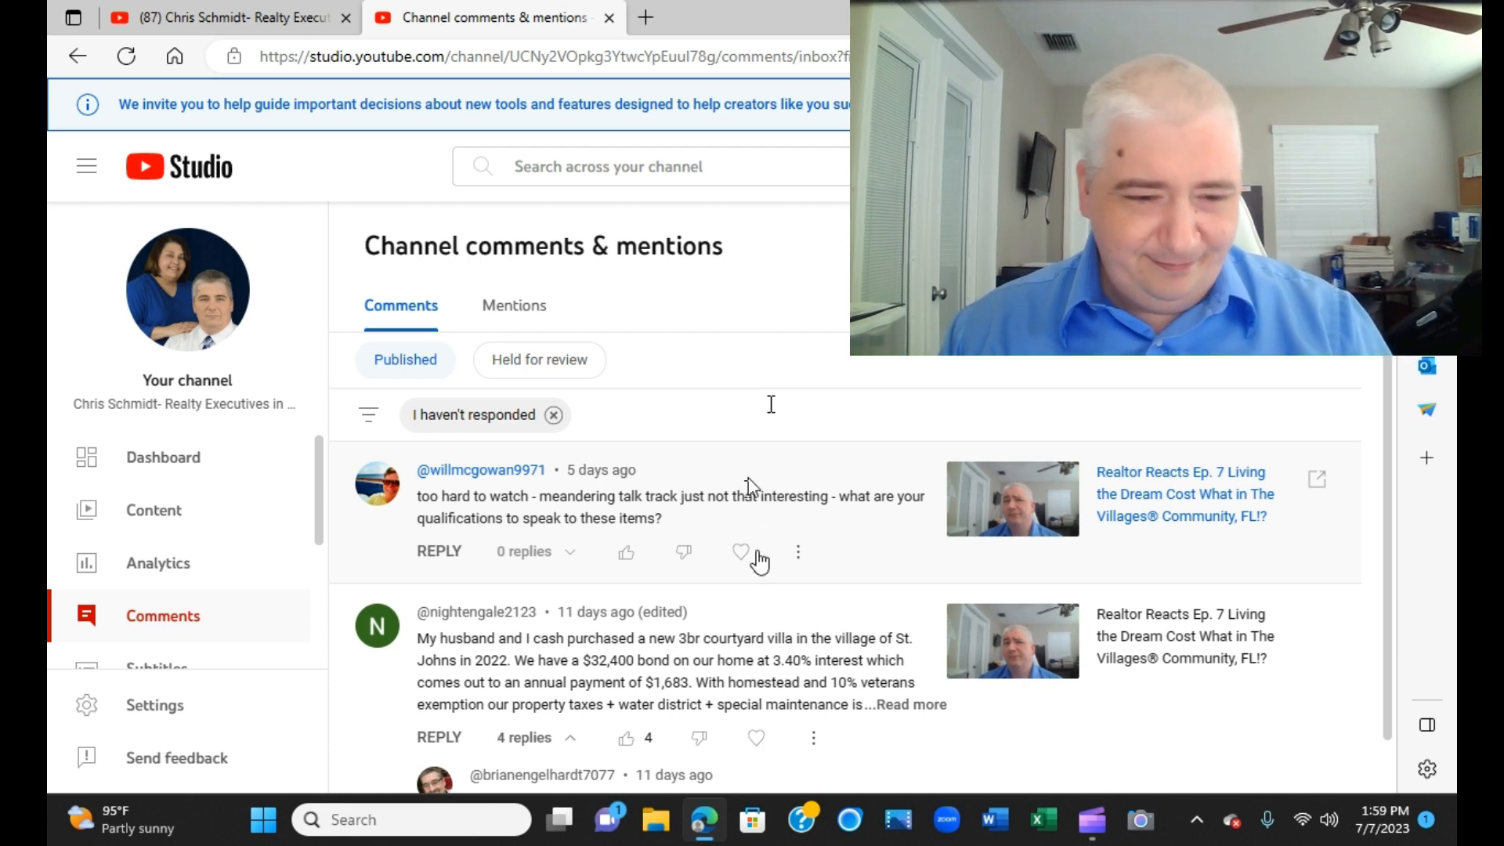
Scroll down to the Villages expenses comment and expand it to reveal the $2,000–$3,000 monthly estimate.
scroll("down", 3)
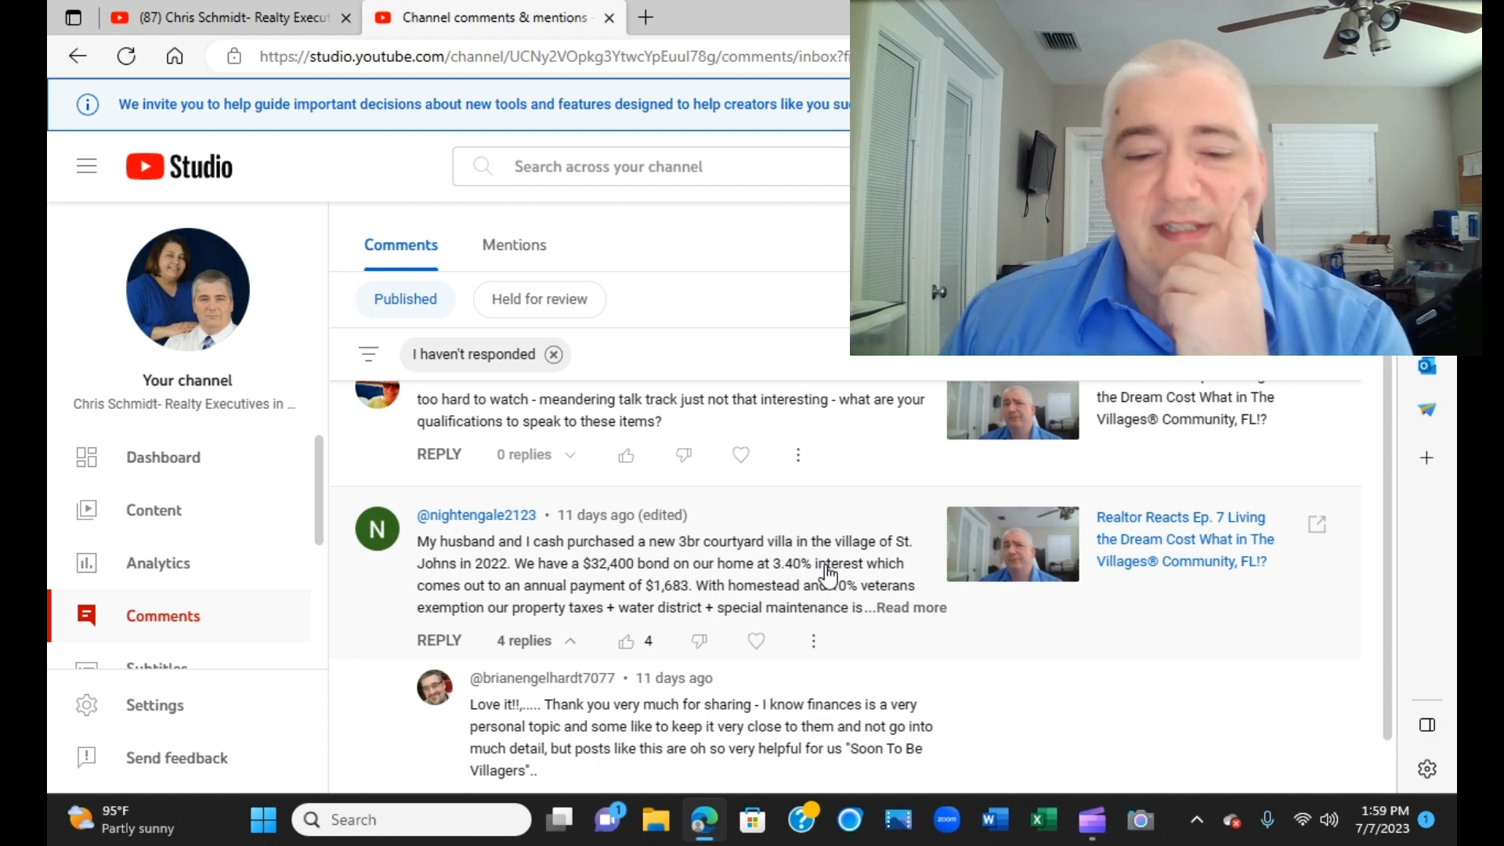
scroll("down", 3)
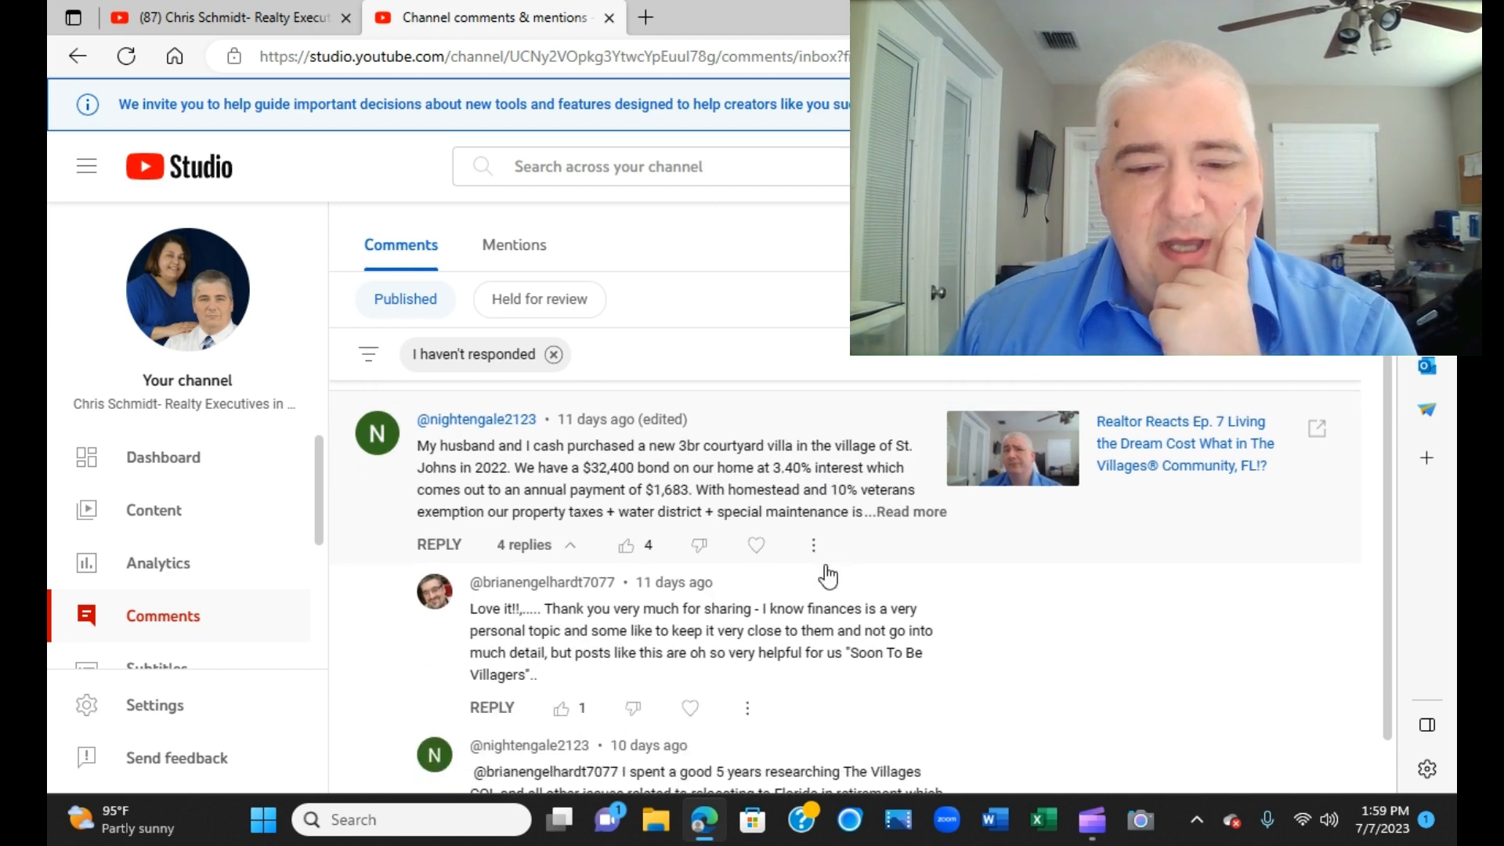
scroll("down", 3)
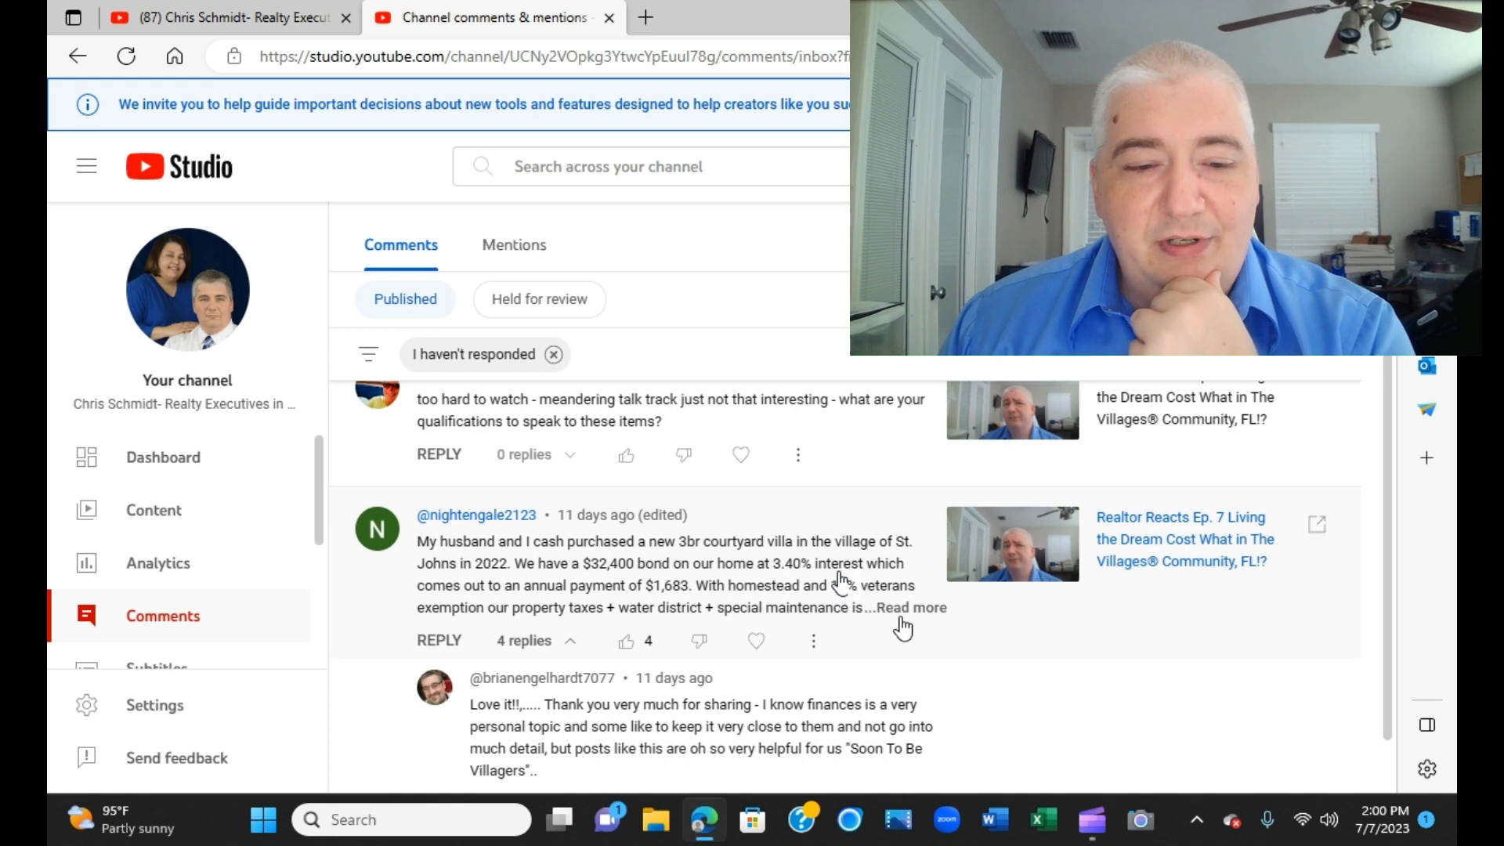
scroll("down", 3)
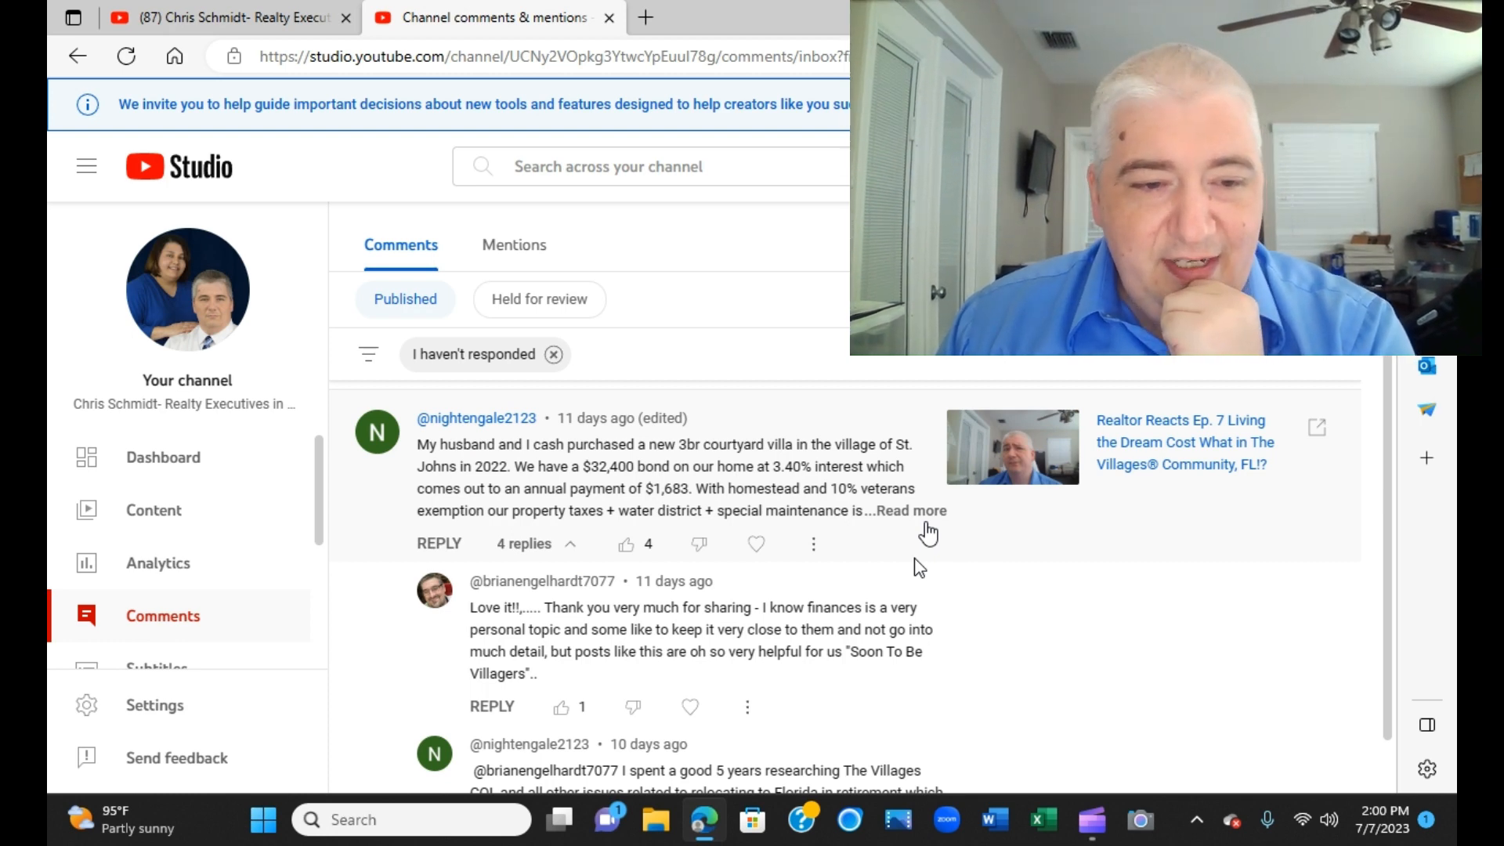
scroll("down", 3)
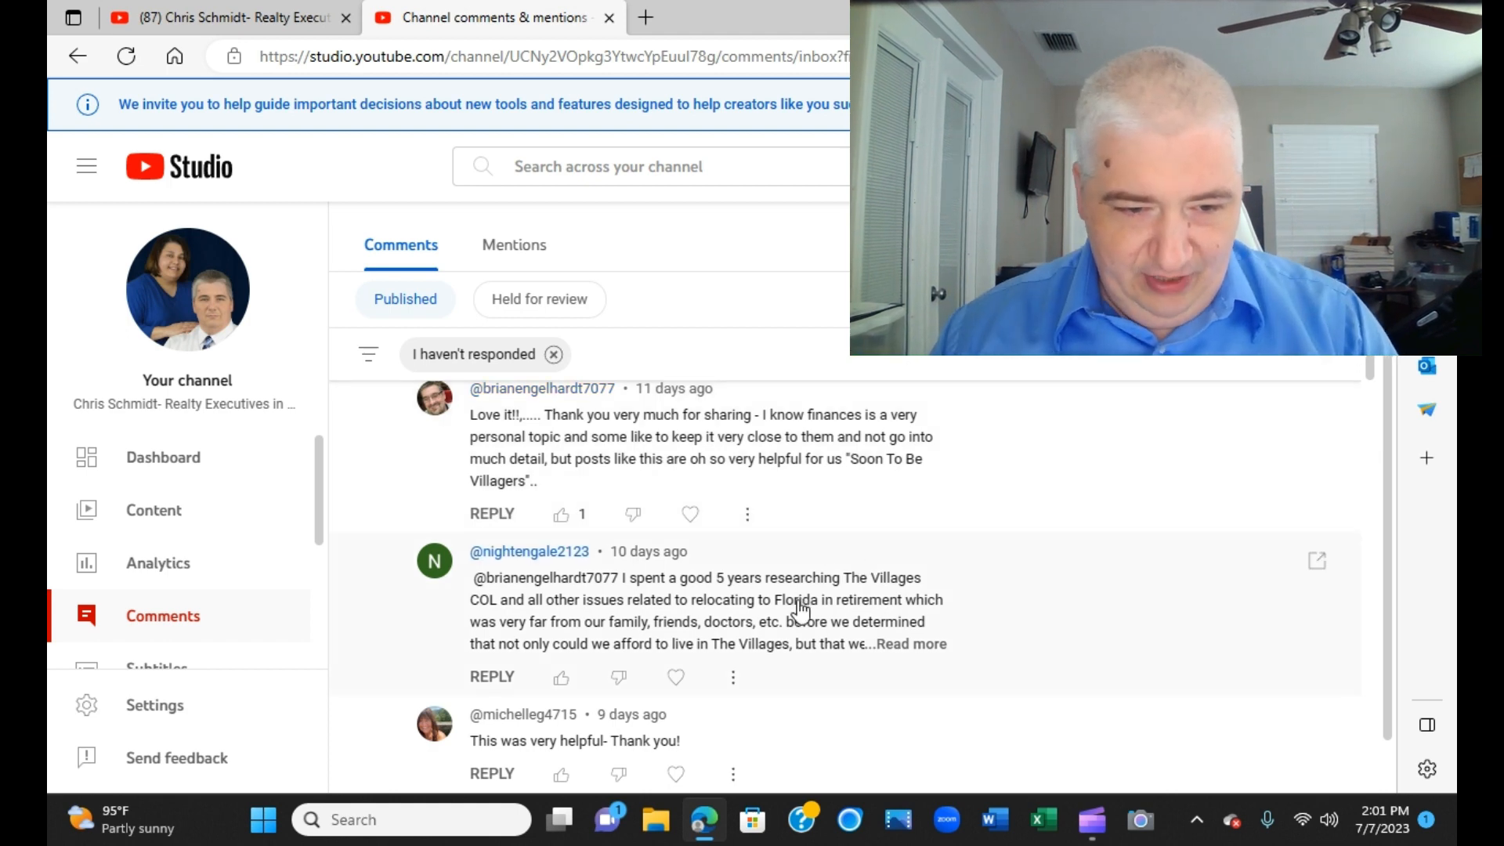
scroll("down", 3)
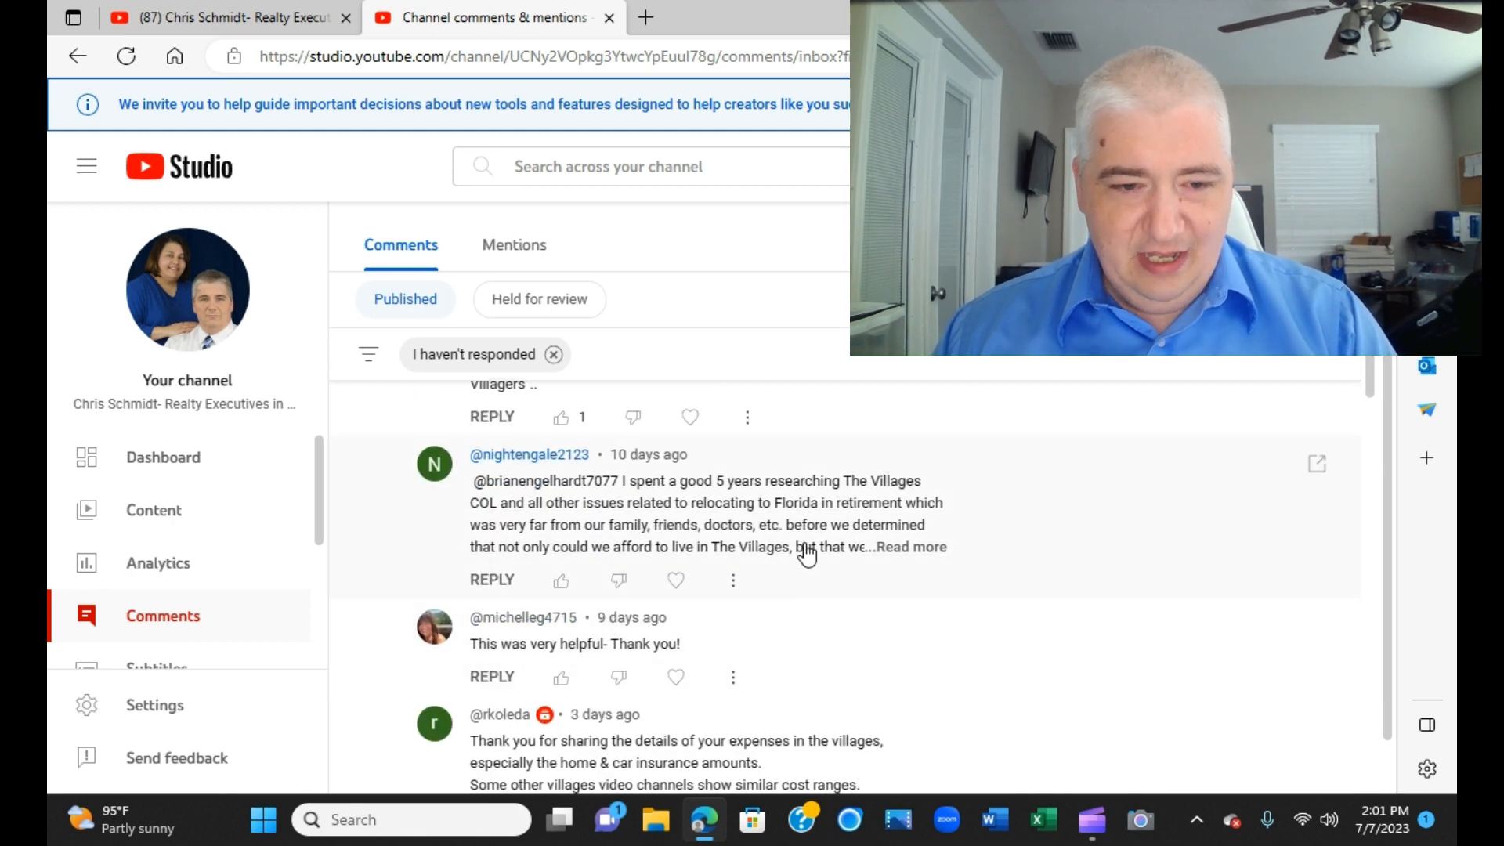
scroll("down", 3)
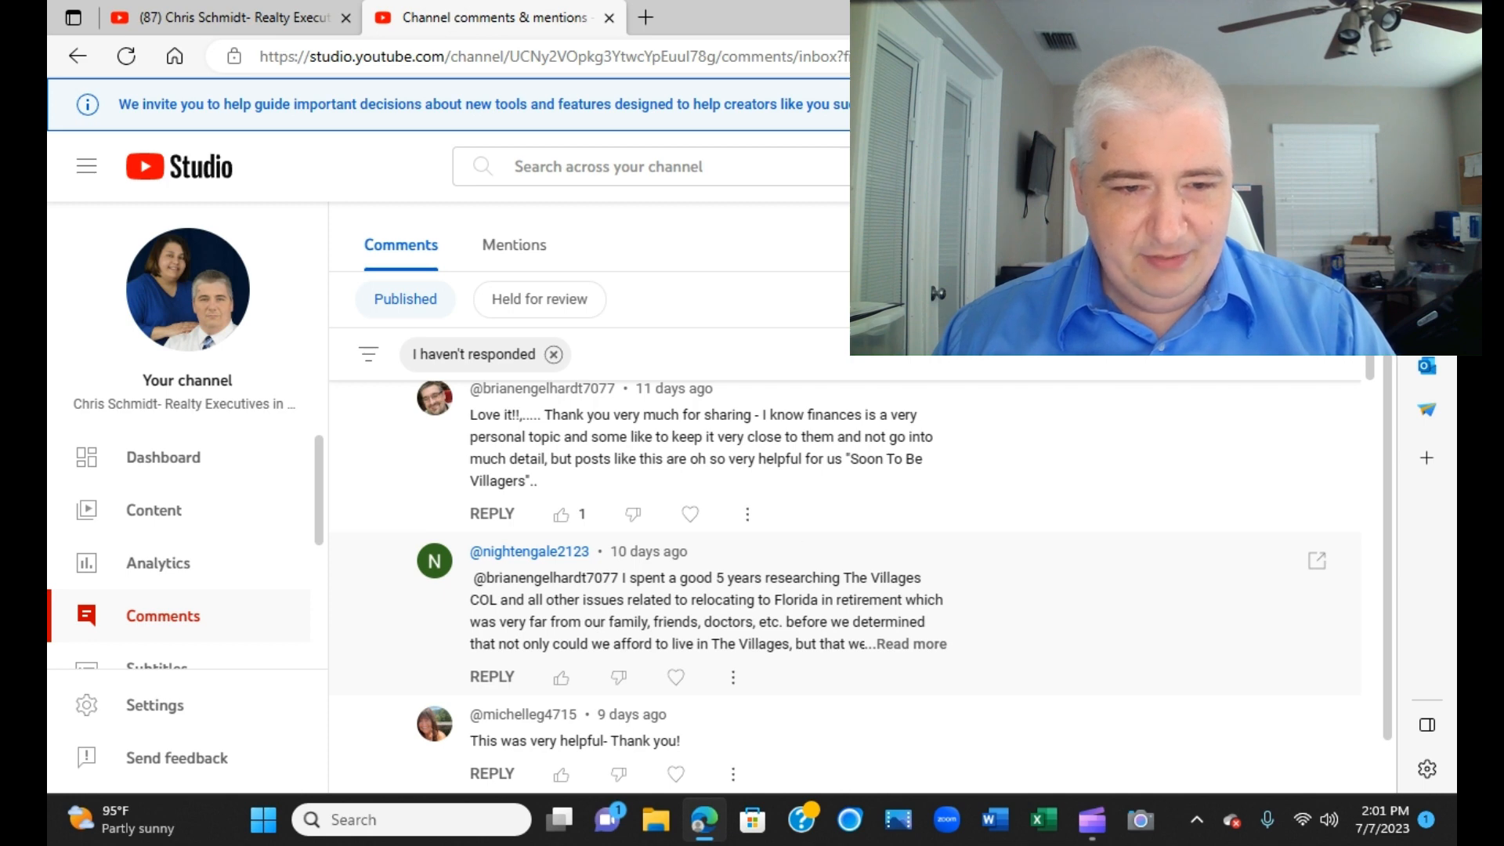
scroll("down", 3)
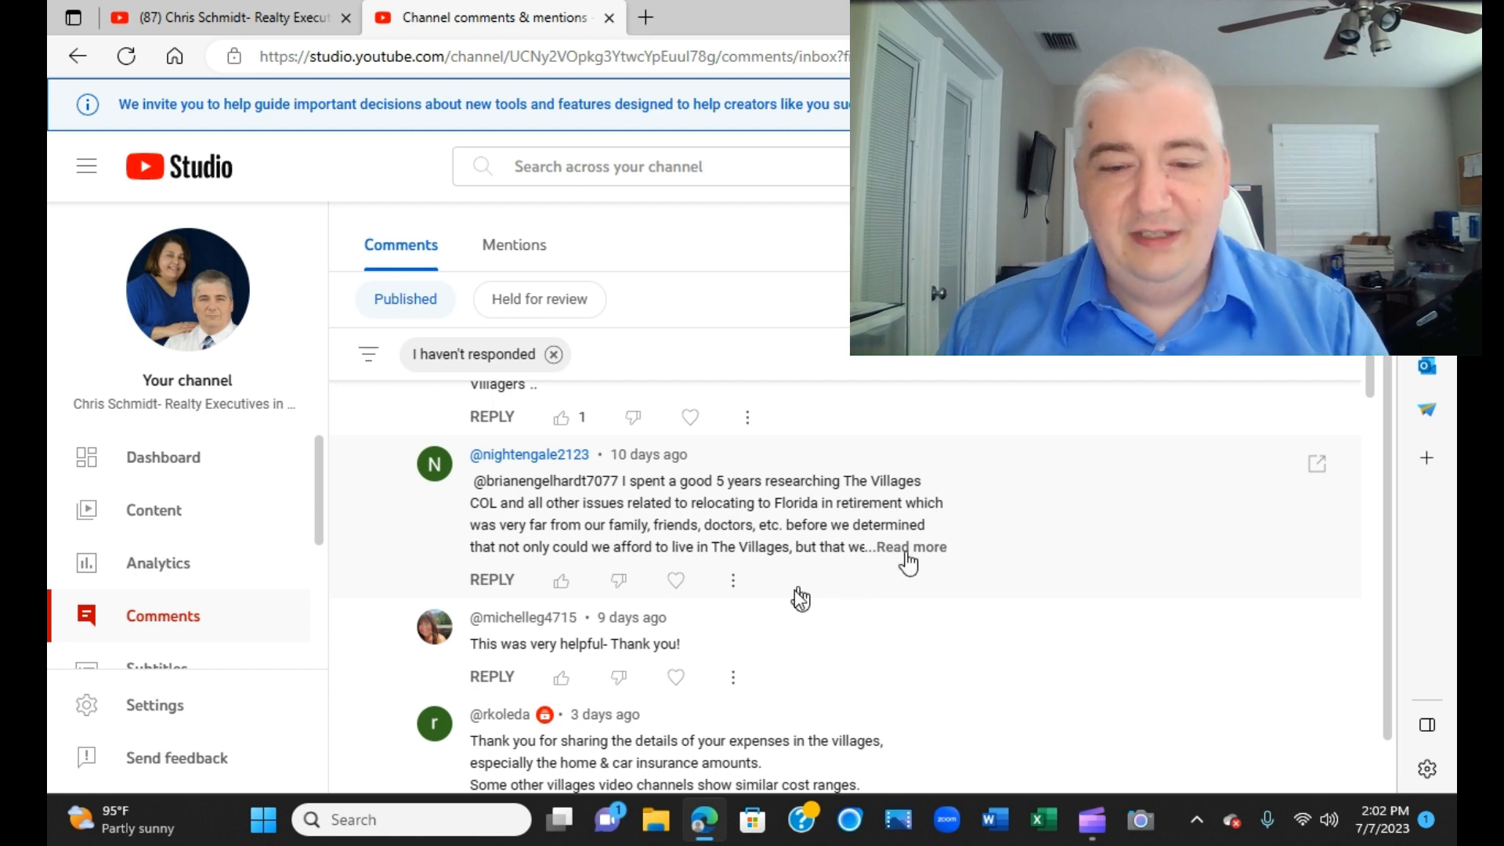
left_click(907, 547)
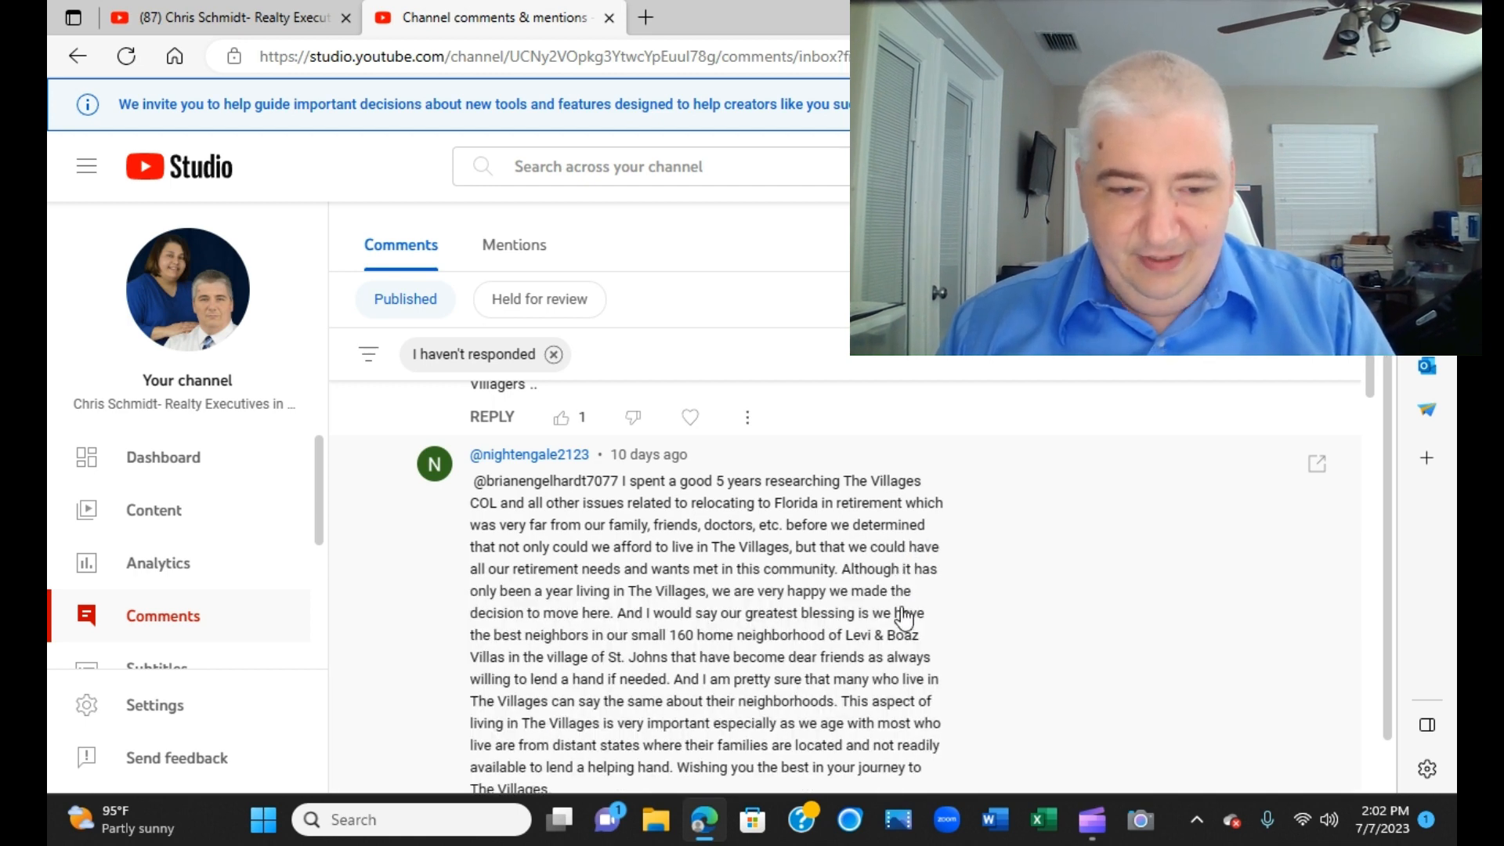
scroll("down", 3)
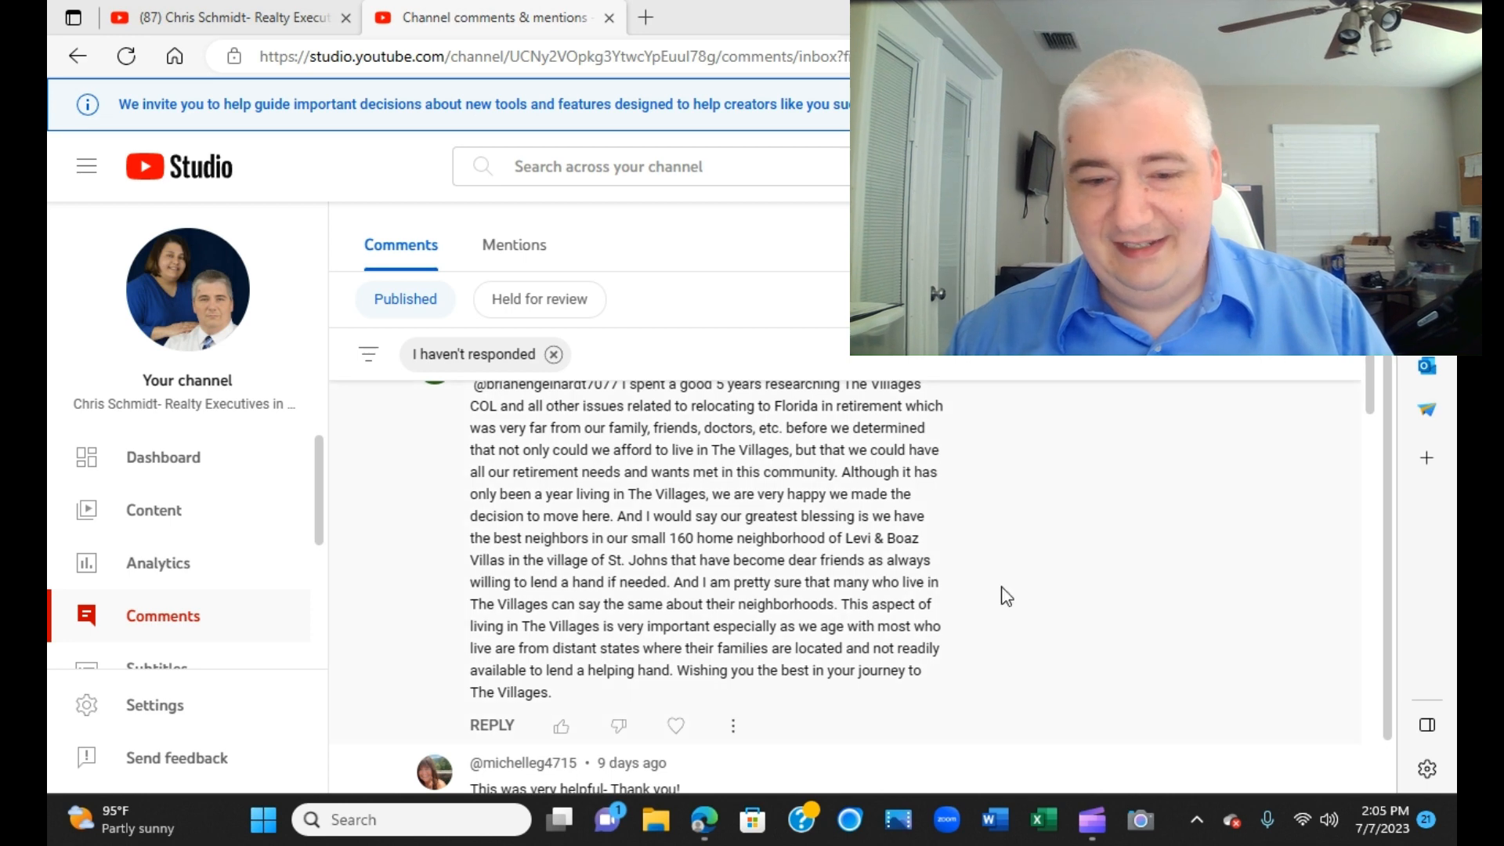
scroll("down", 3)
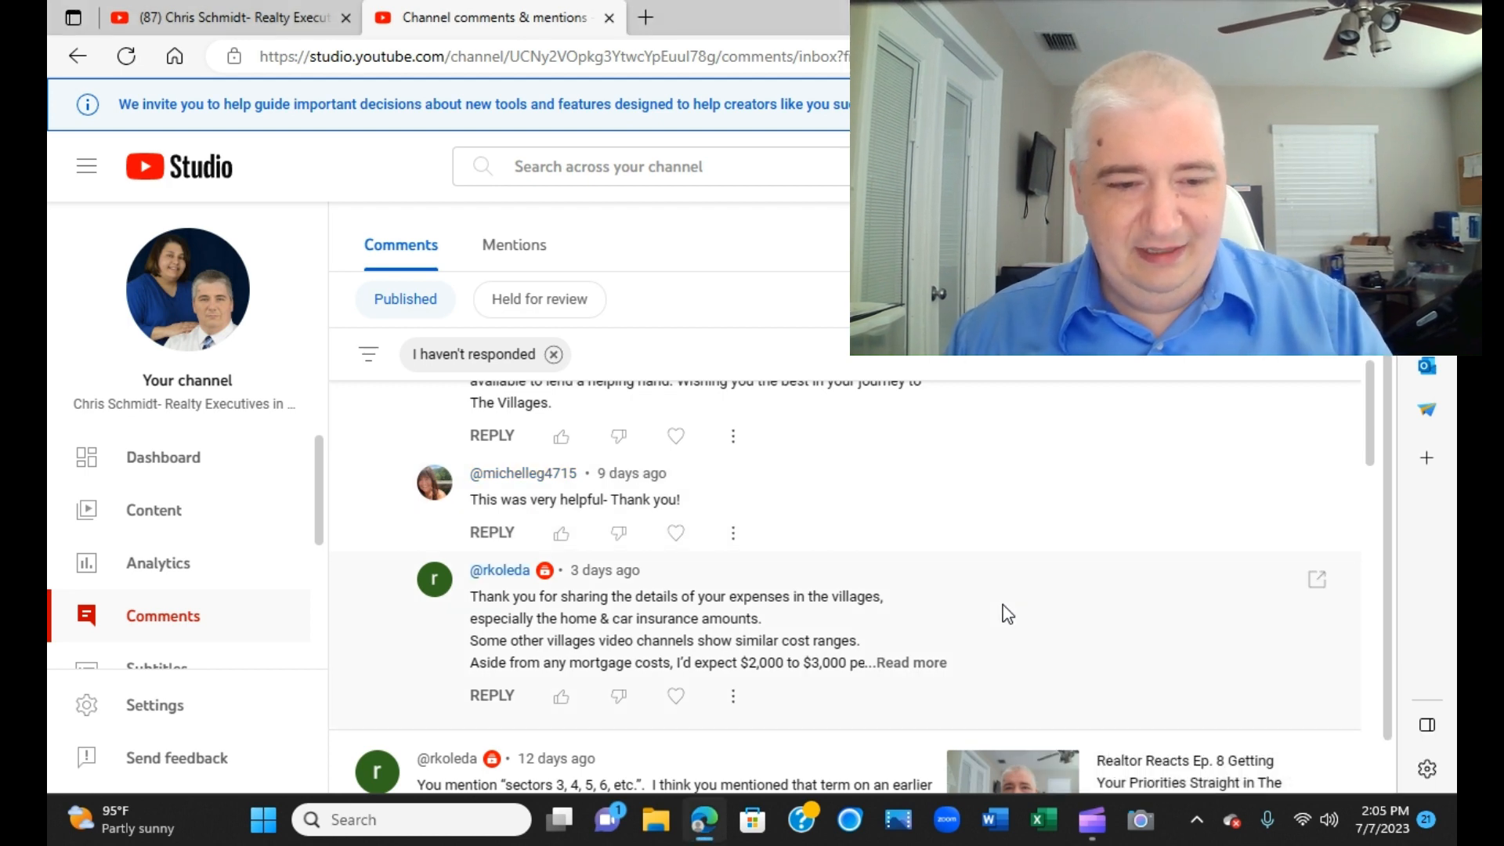
scroll("down", 3)
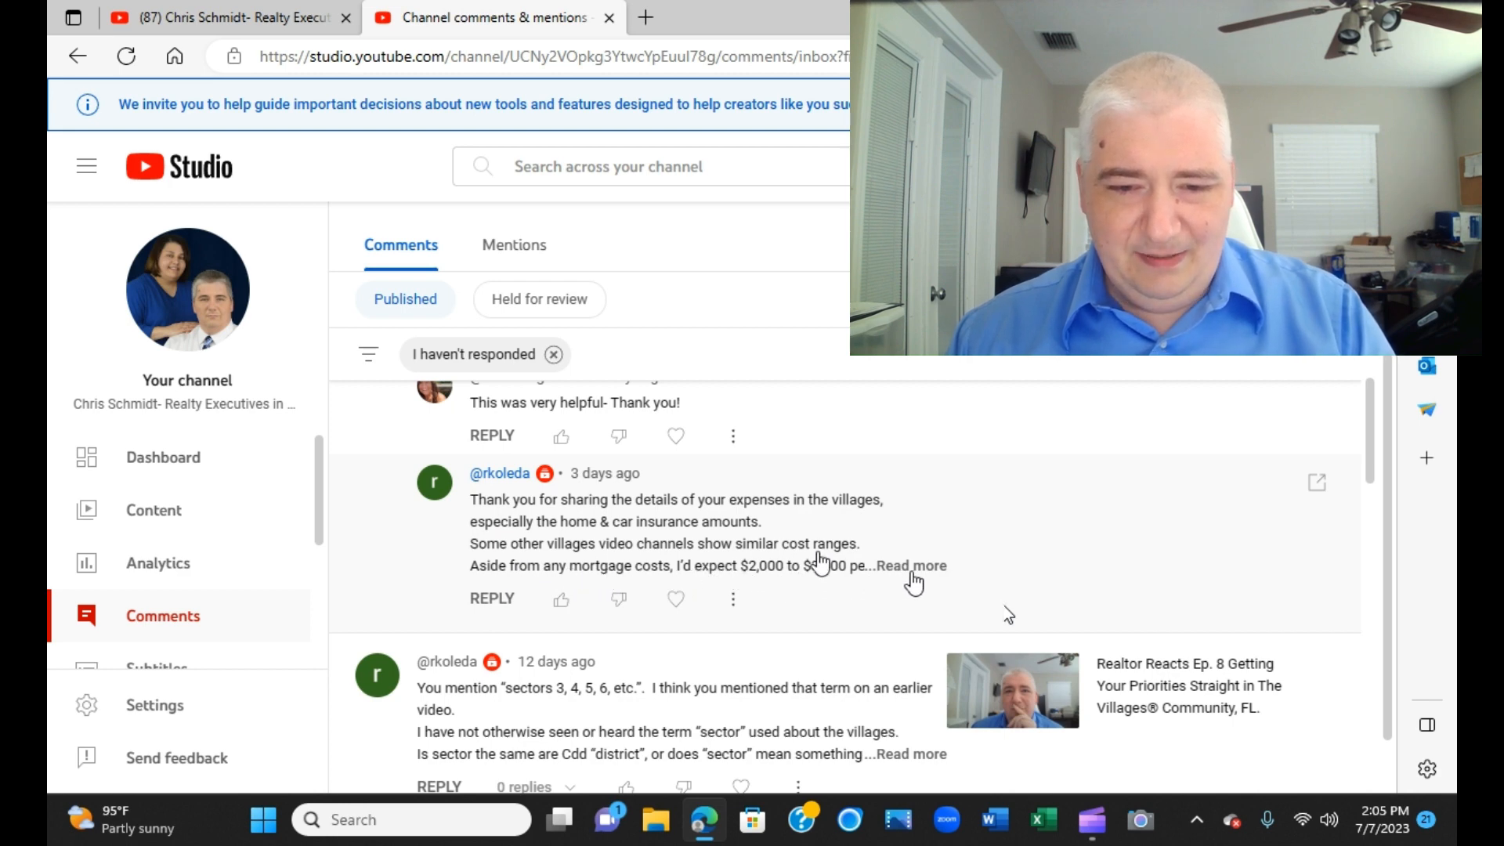
left_click(909, 565)
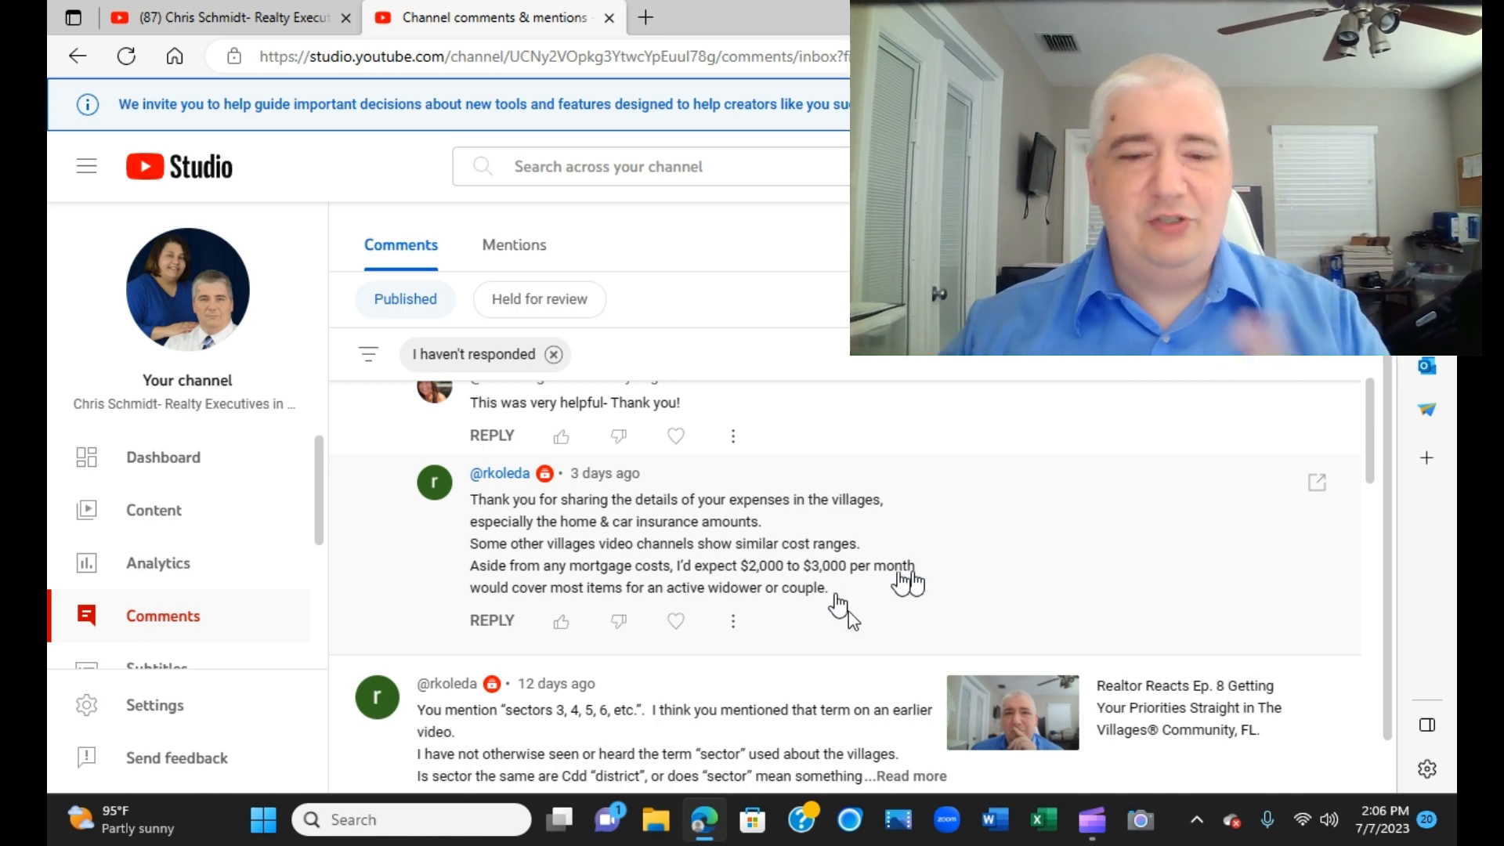
scroll("down", 3)
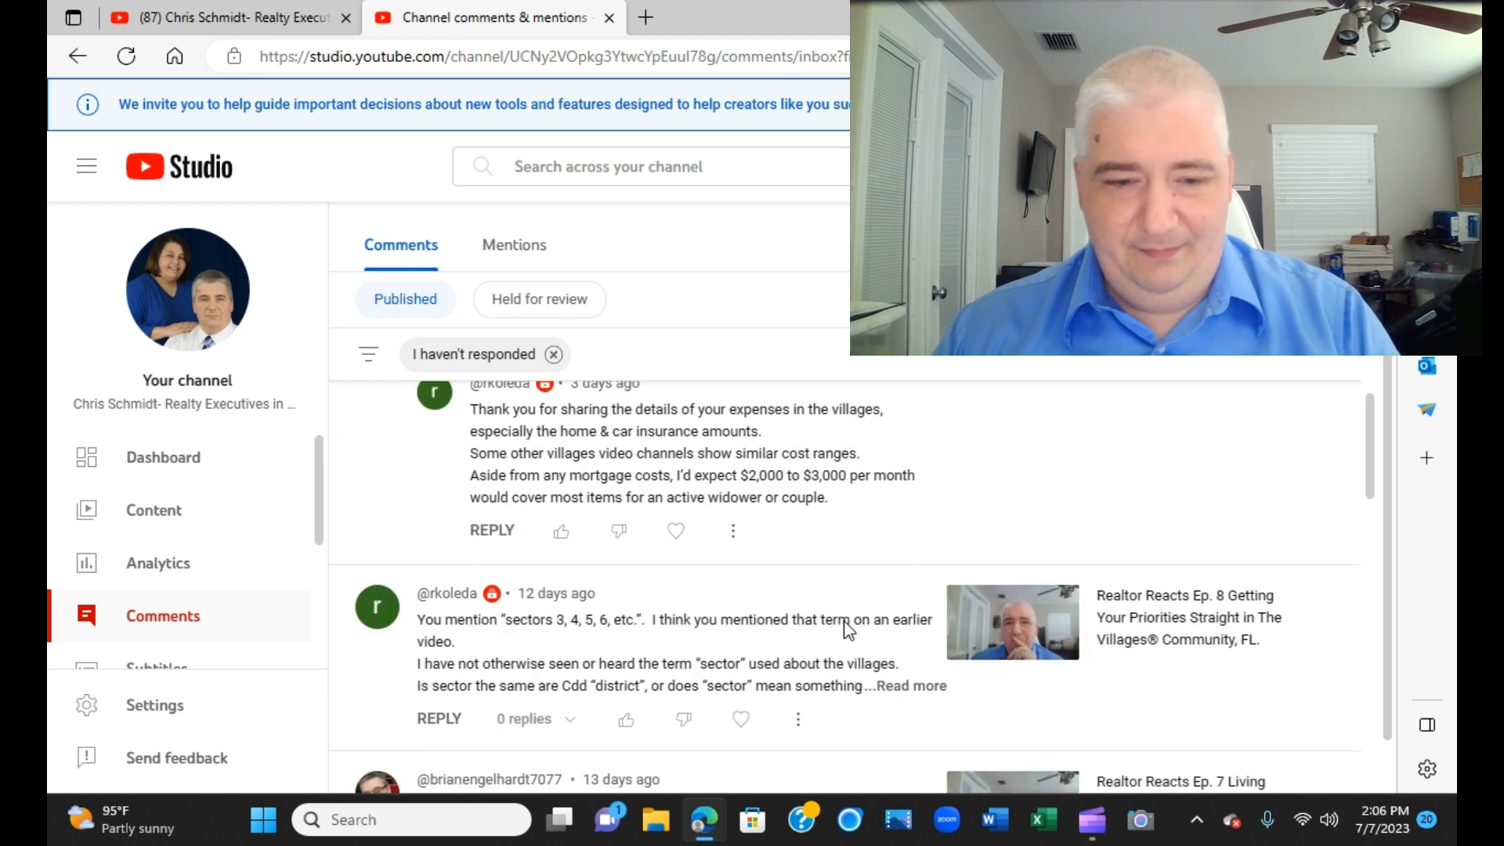
scroll("down", 3)
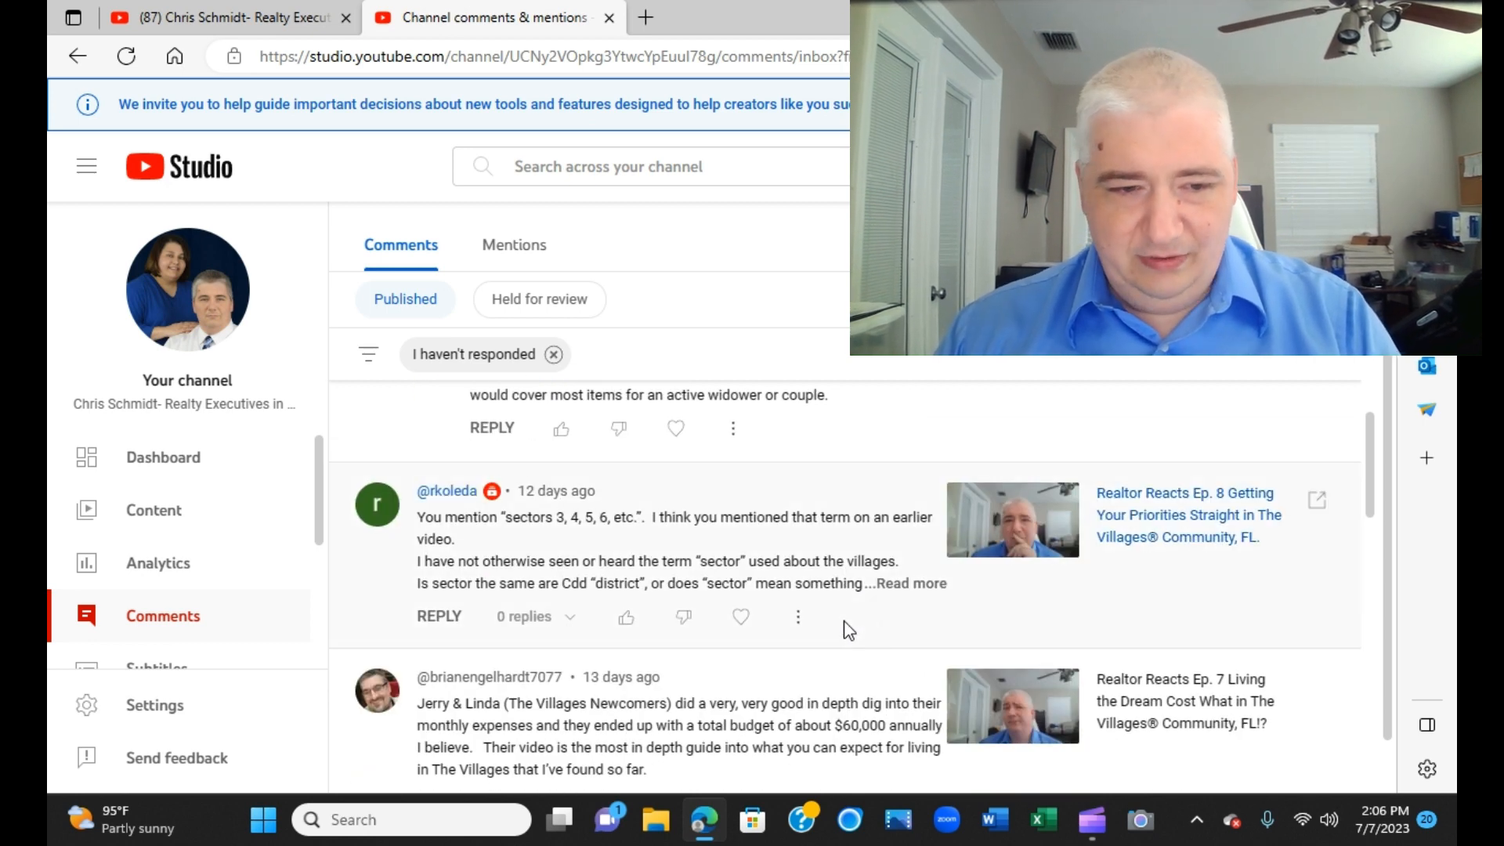
mouse_move(881, 632)
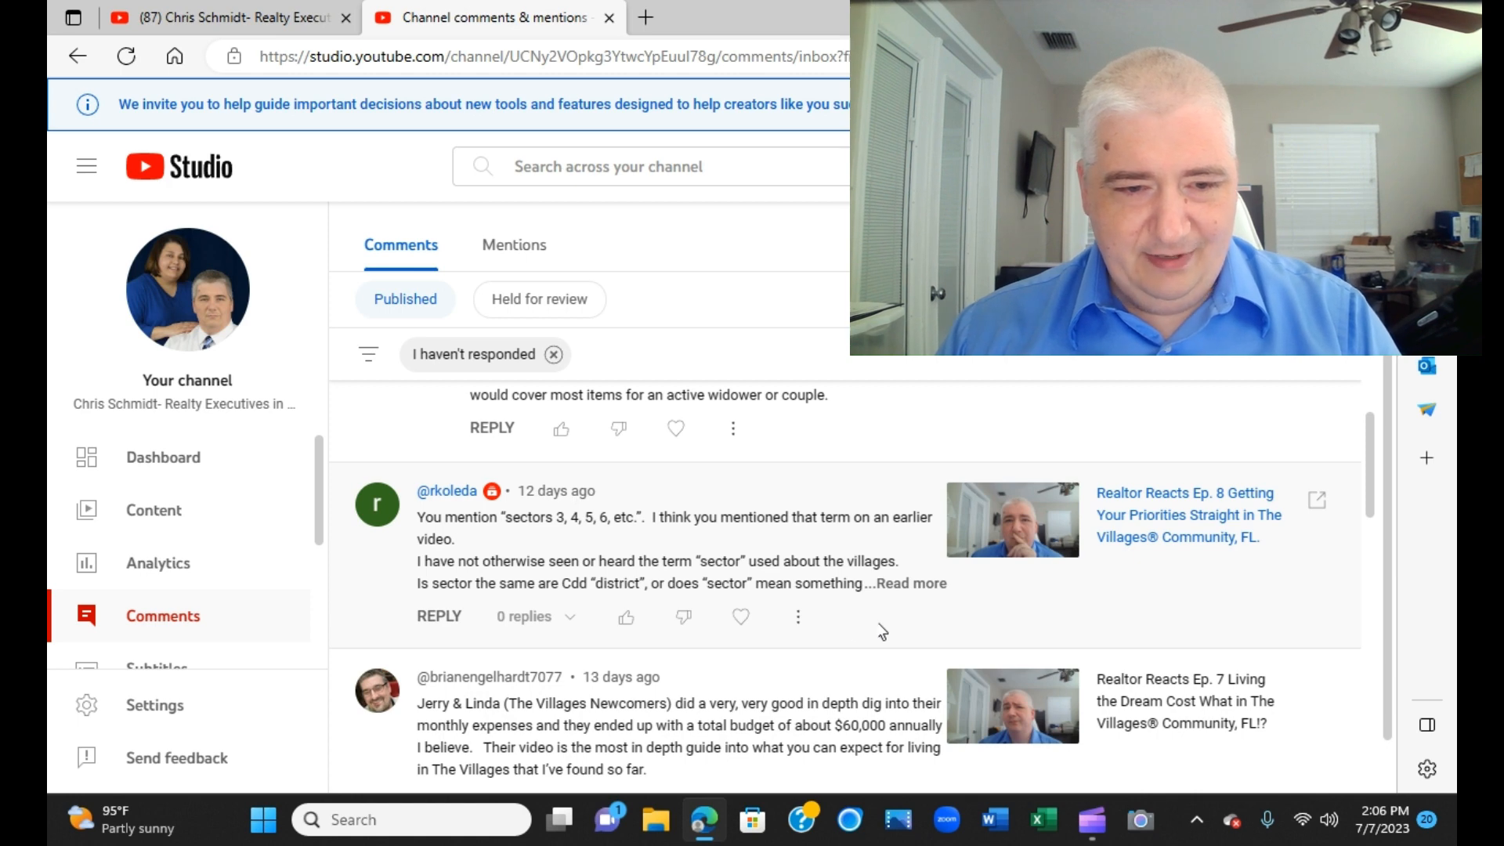
mouse_move(1100, 602)
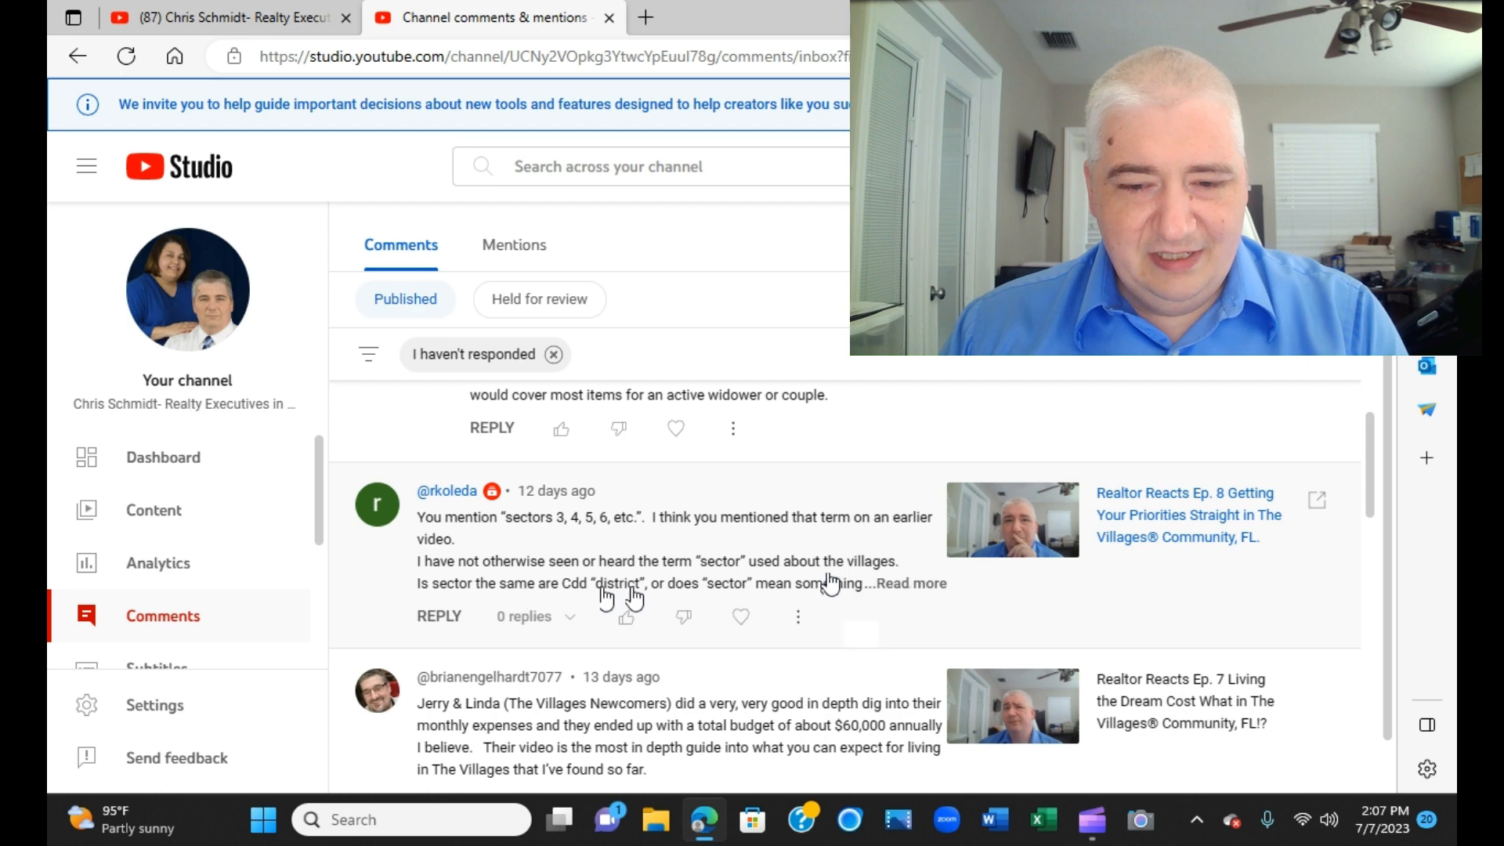
left_click(911, 583)
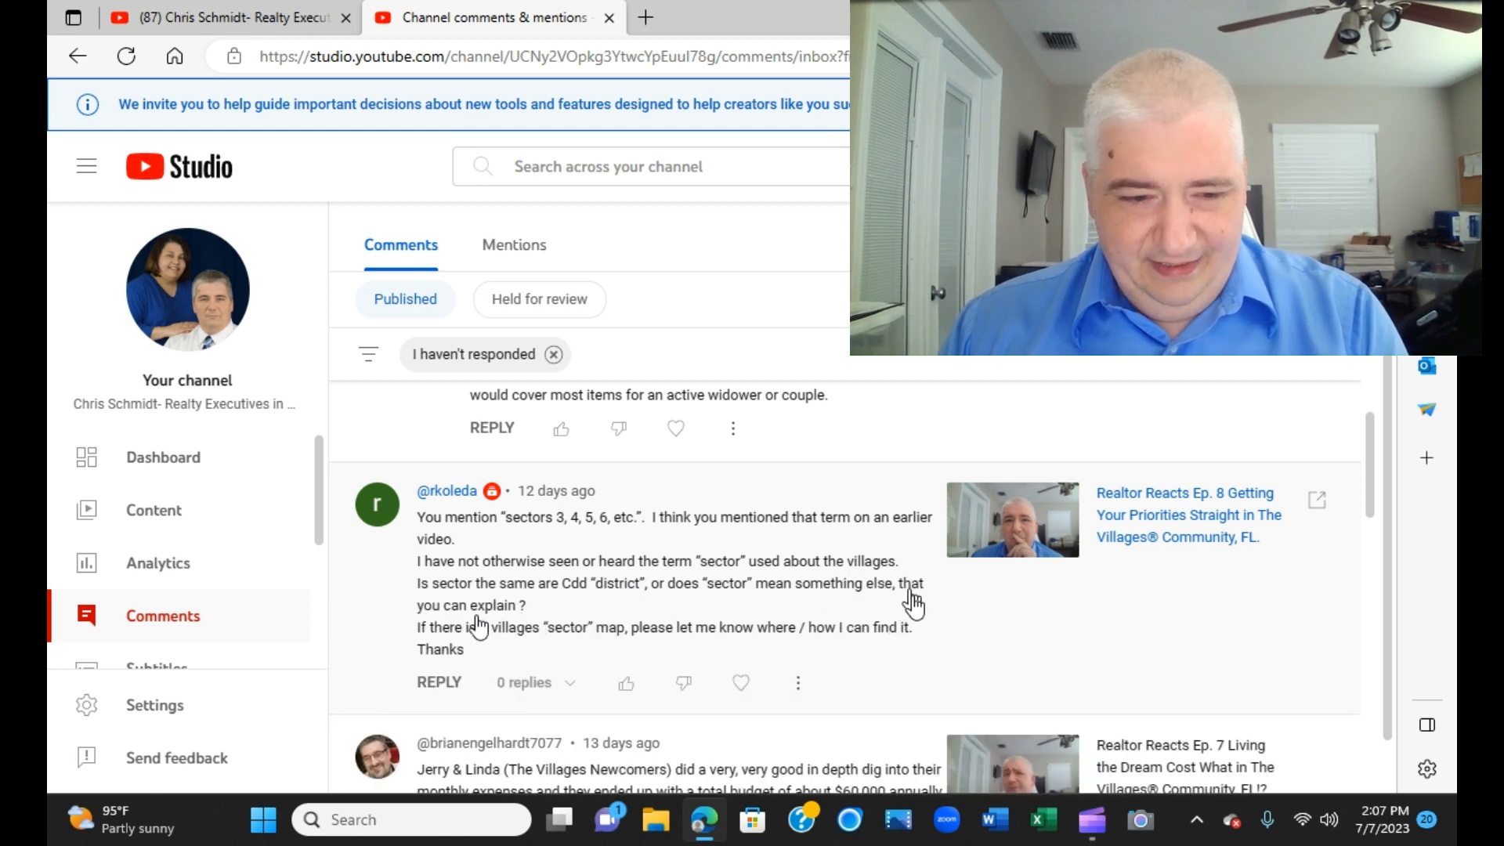
mouse_move(509, 645)
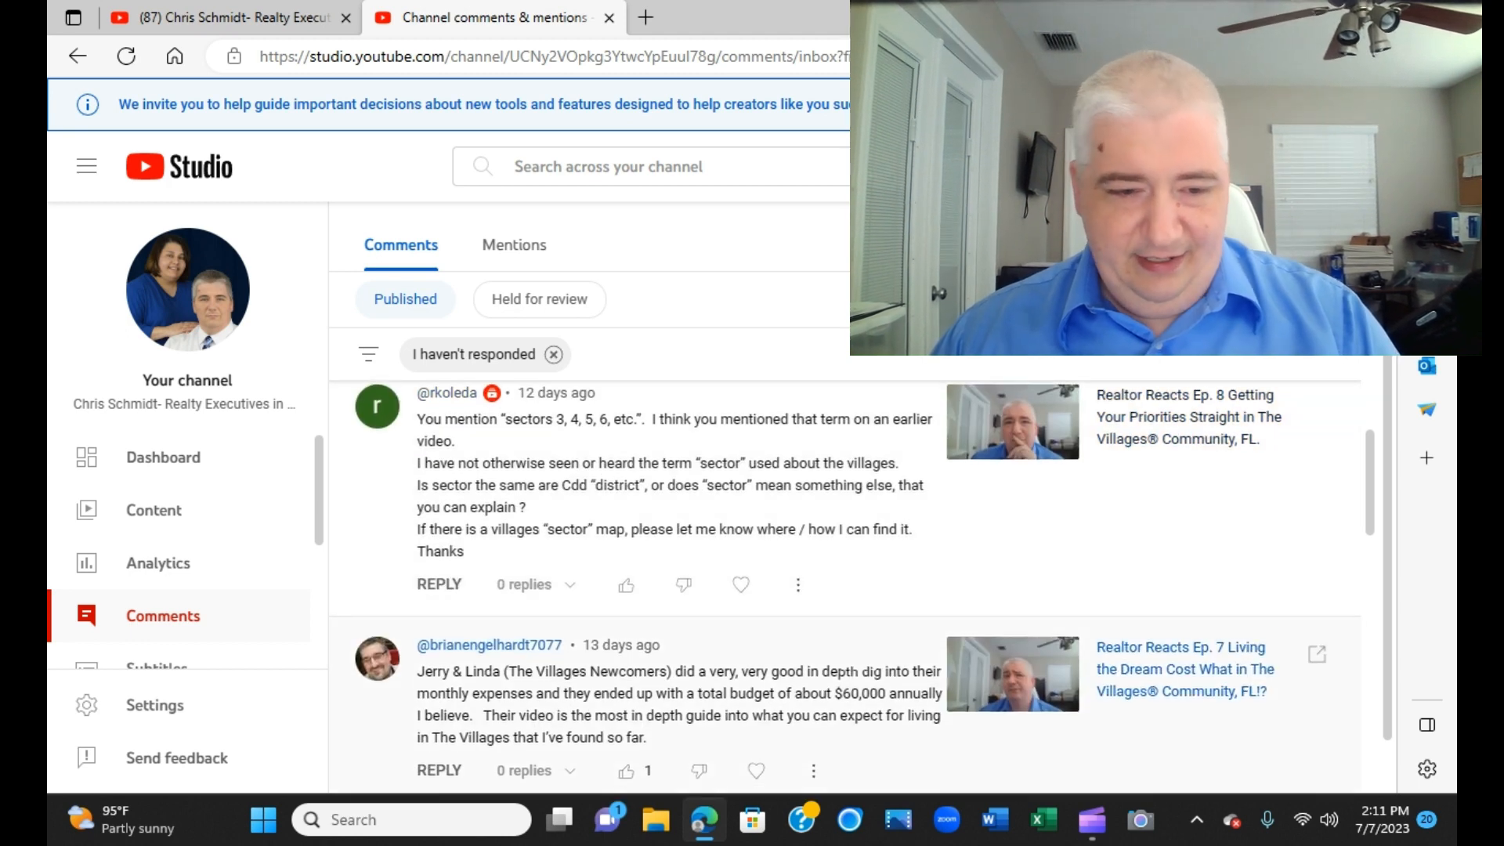
scroll("down", 3)
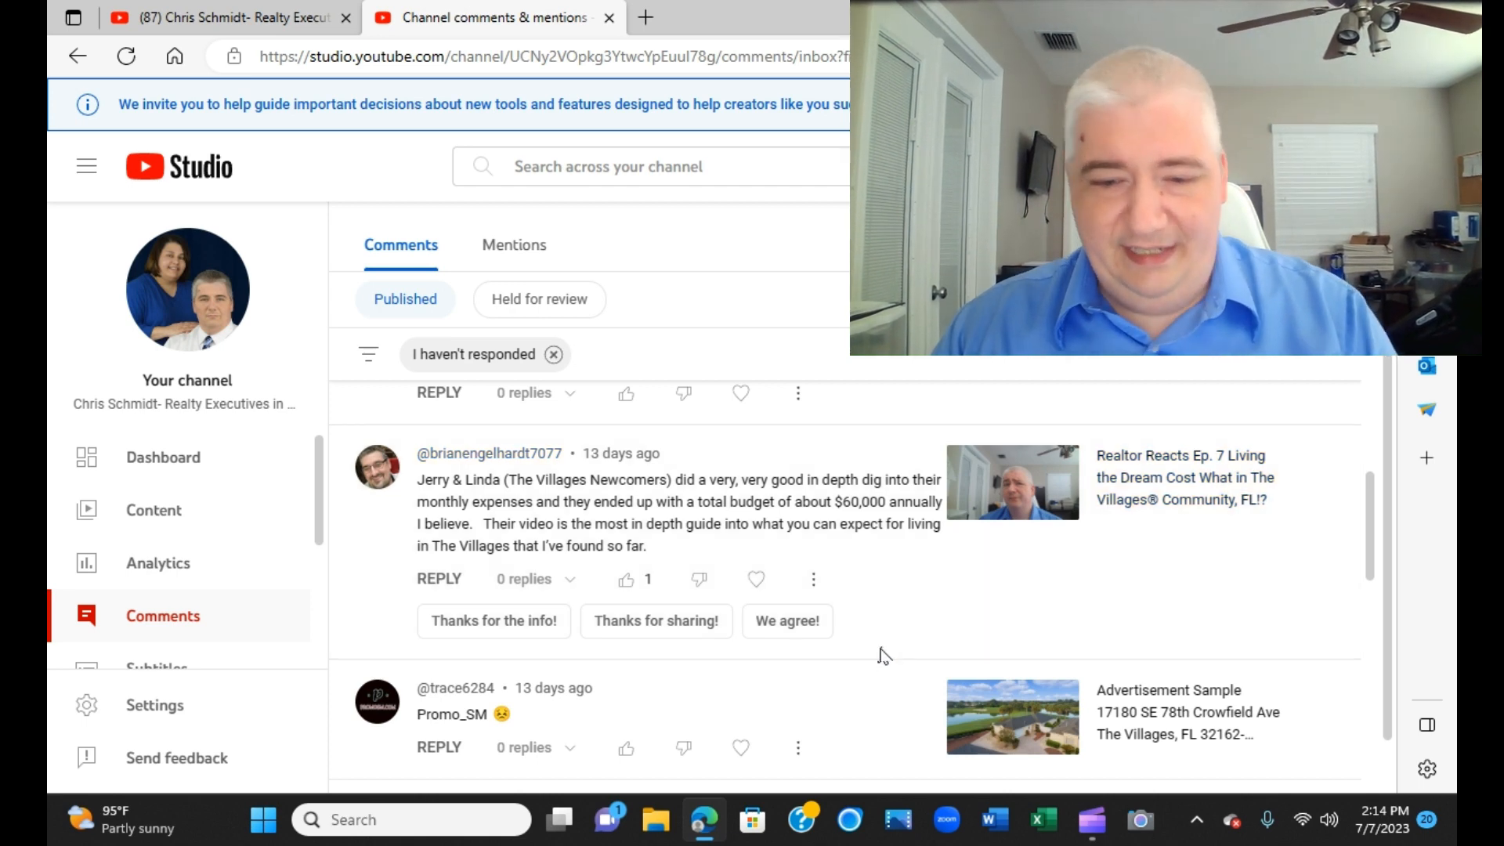
Scroll down past the 'Thanks for the reaction Chris!' comment toward the Realtor Reacts Ep. 5 correction.
scroll("down", 3)
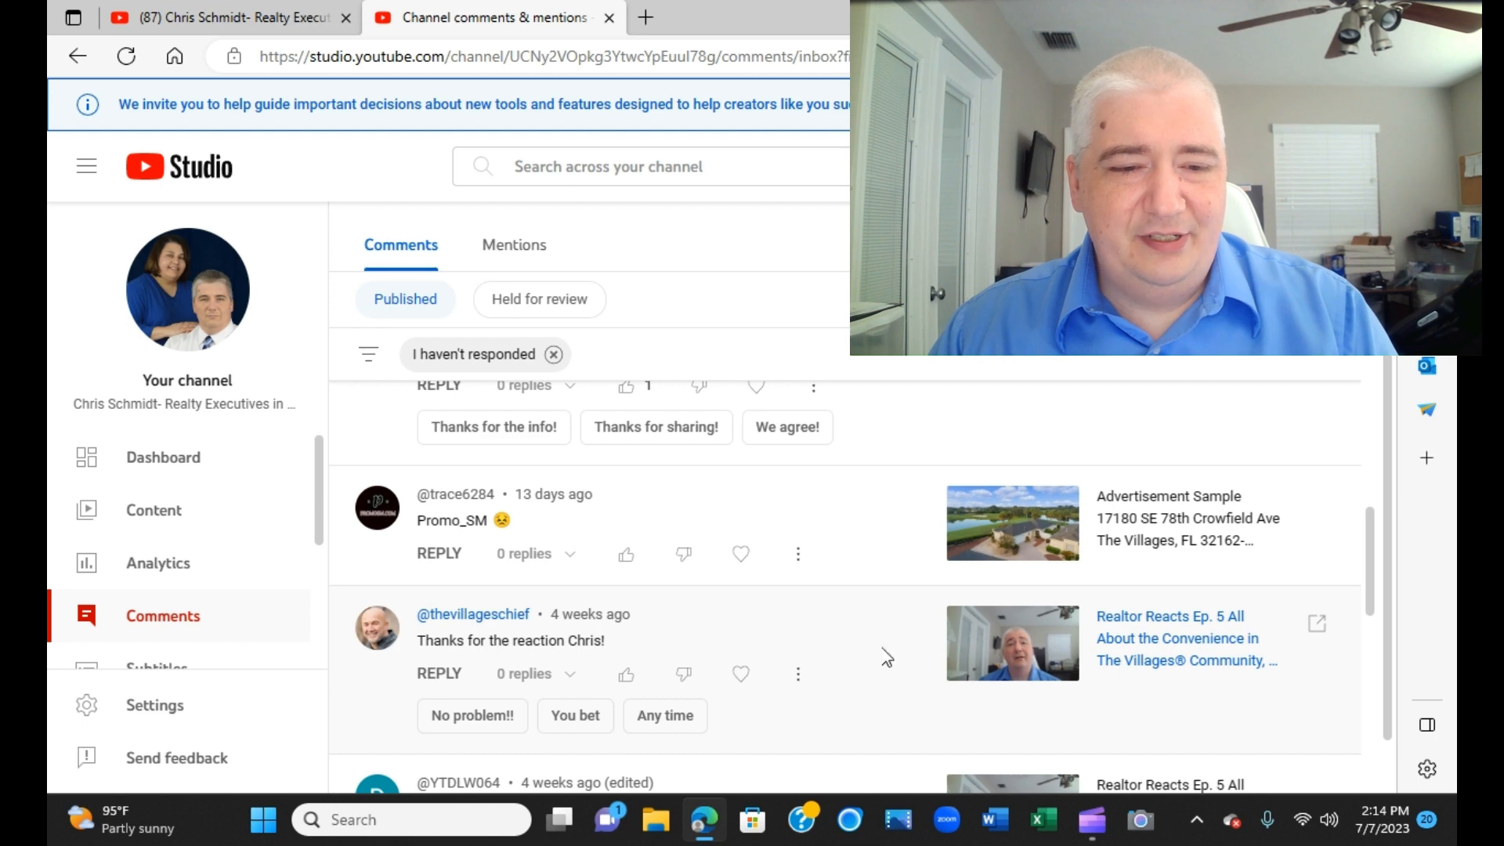
mouse_move(796, 603)
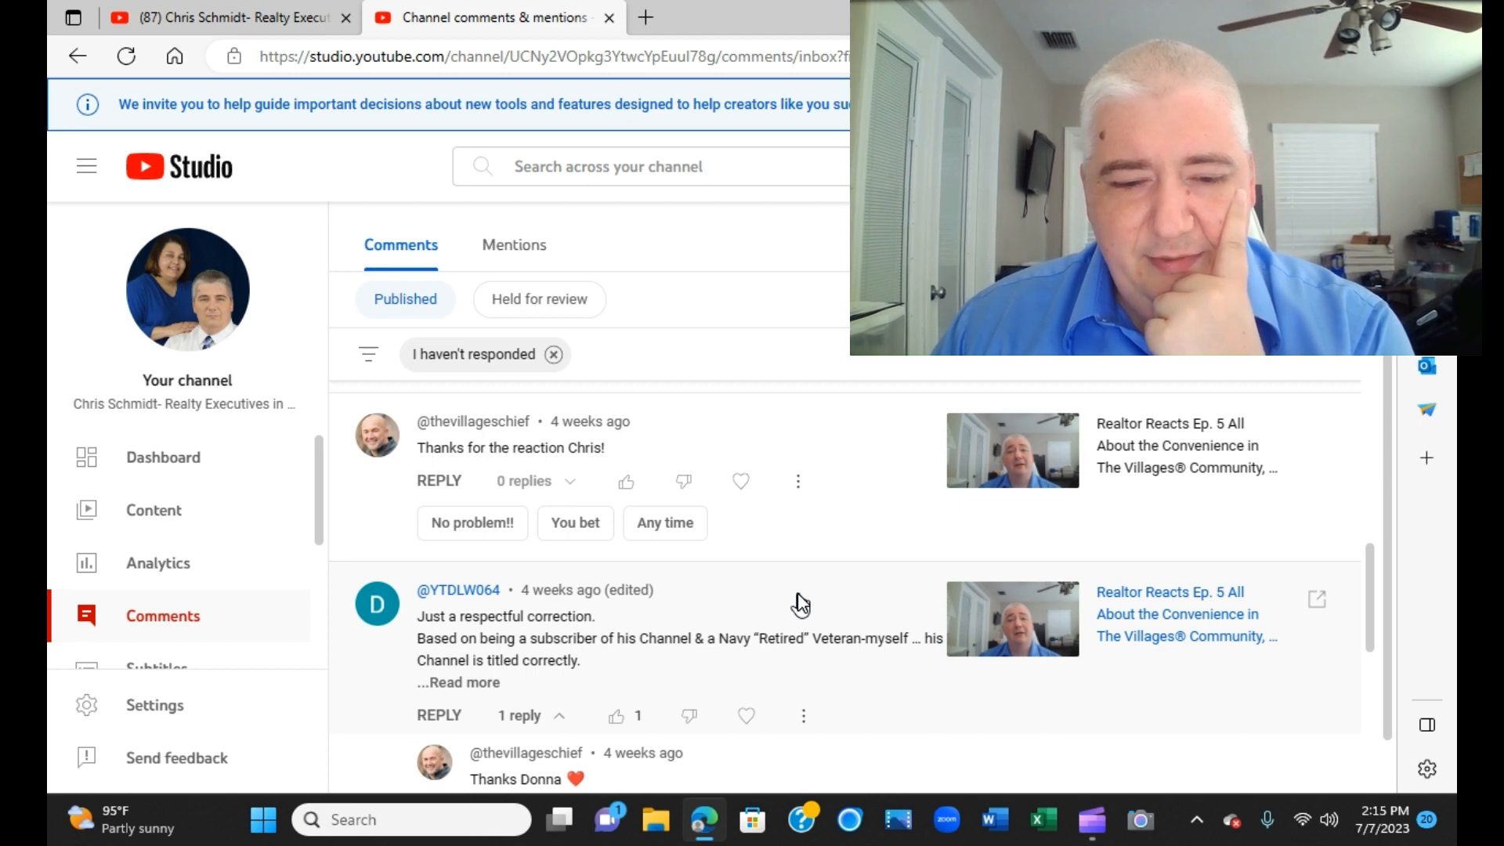
scroll("down", 3)
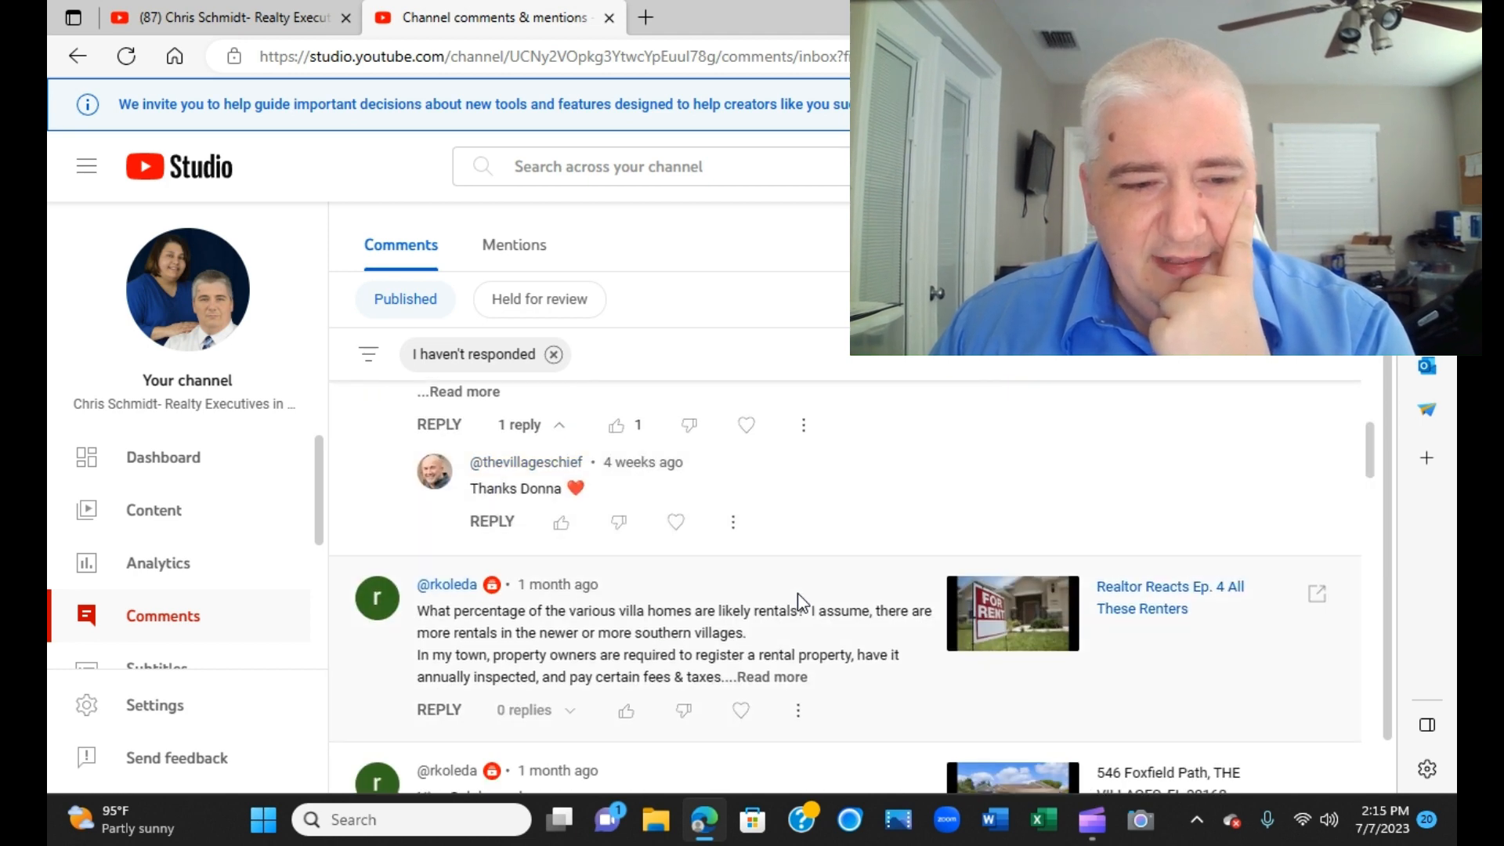
scroll("down", 3)
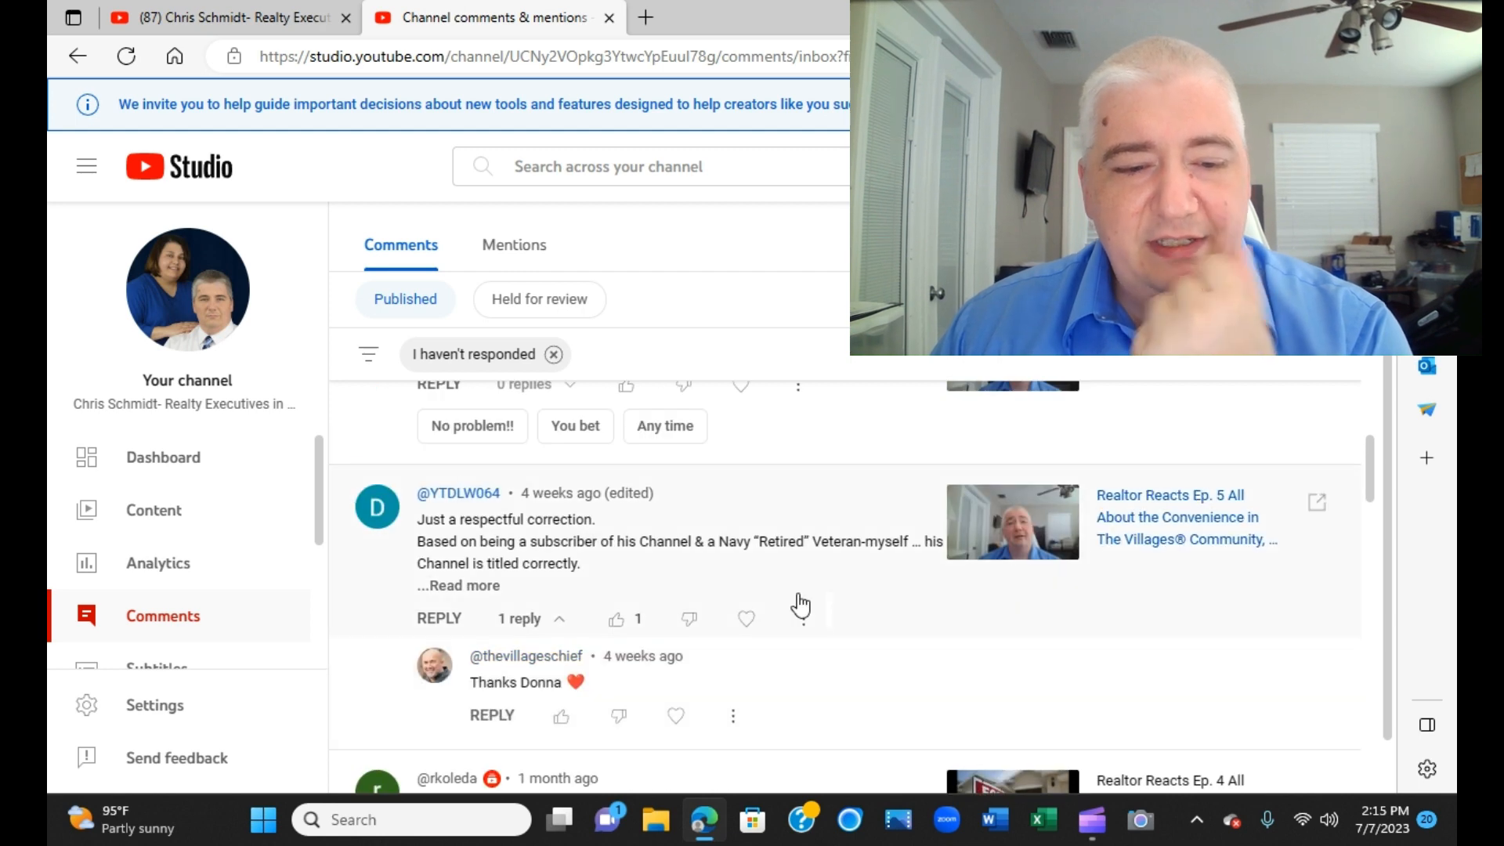
scroll("down", 3)
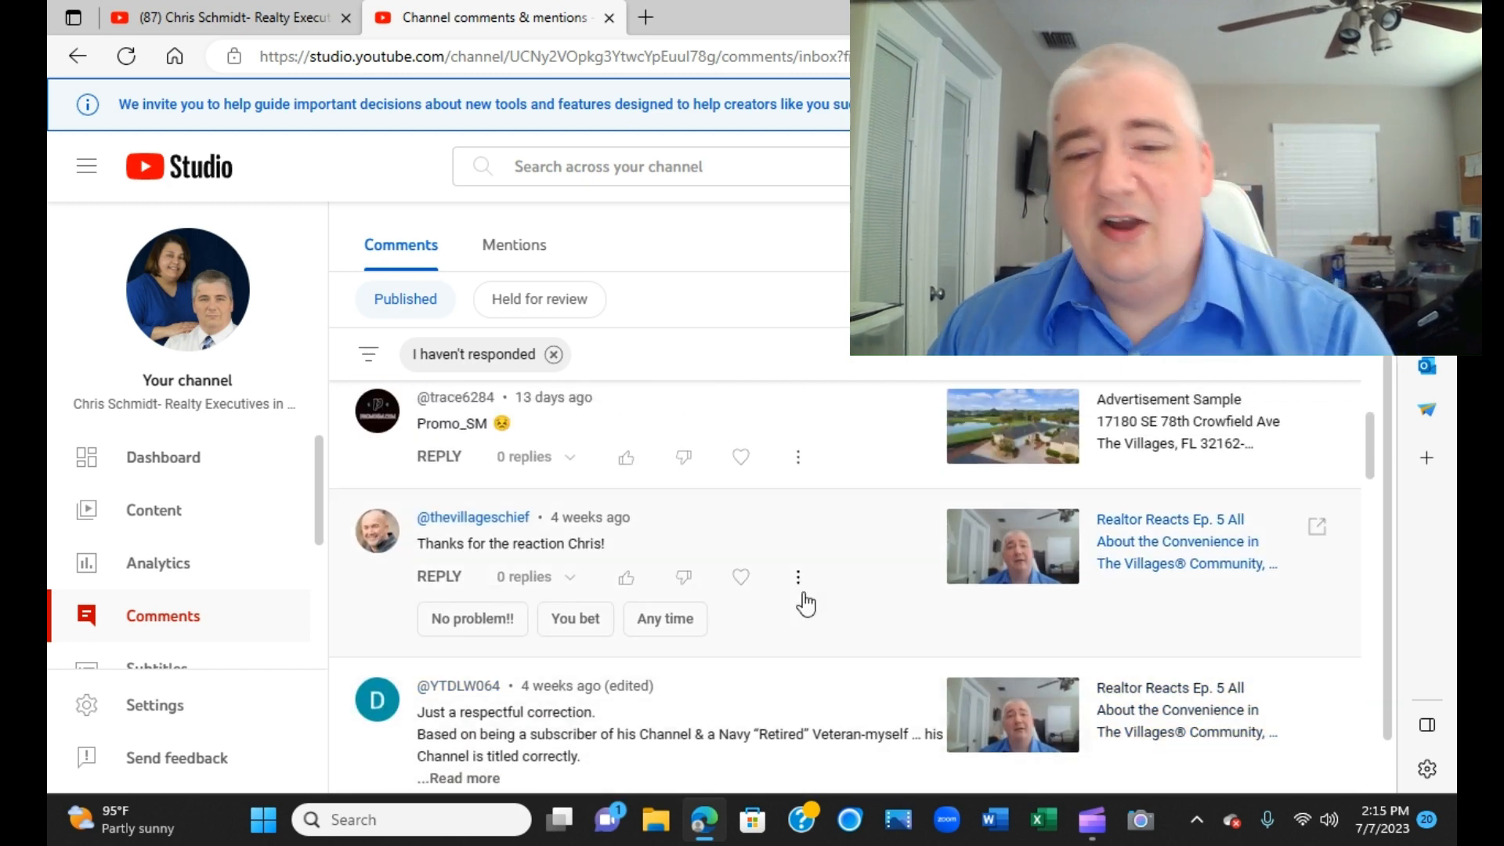
mouse_move(798, 577)
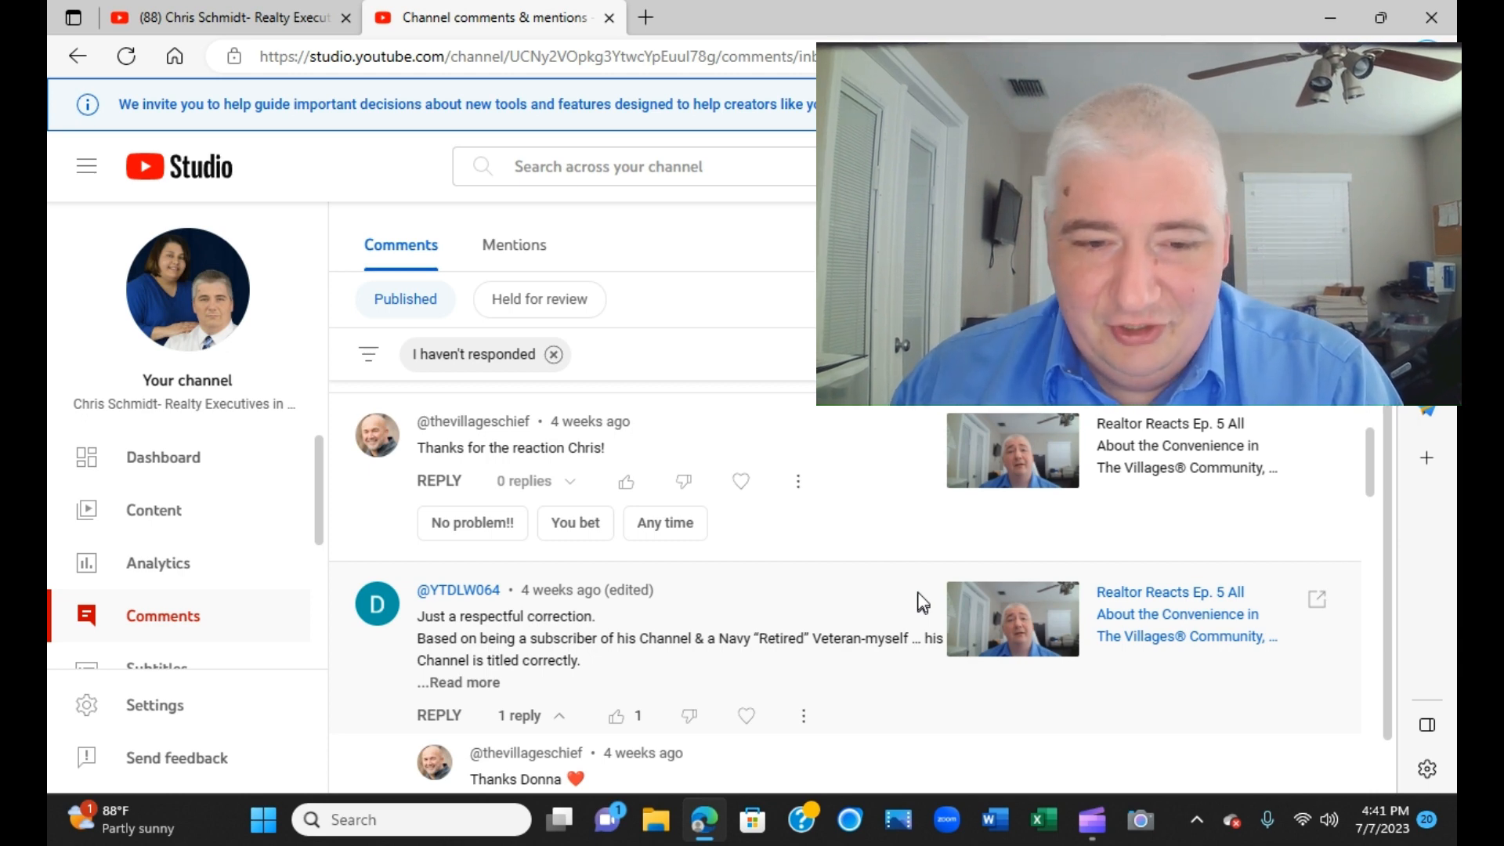
scroll("down", 3)
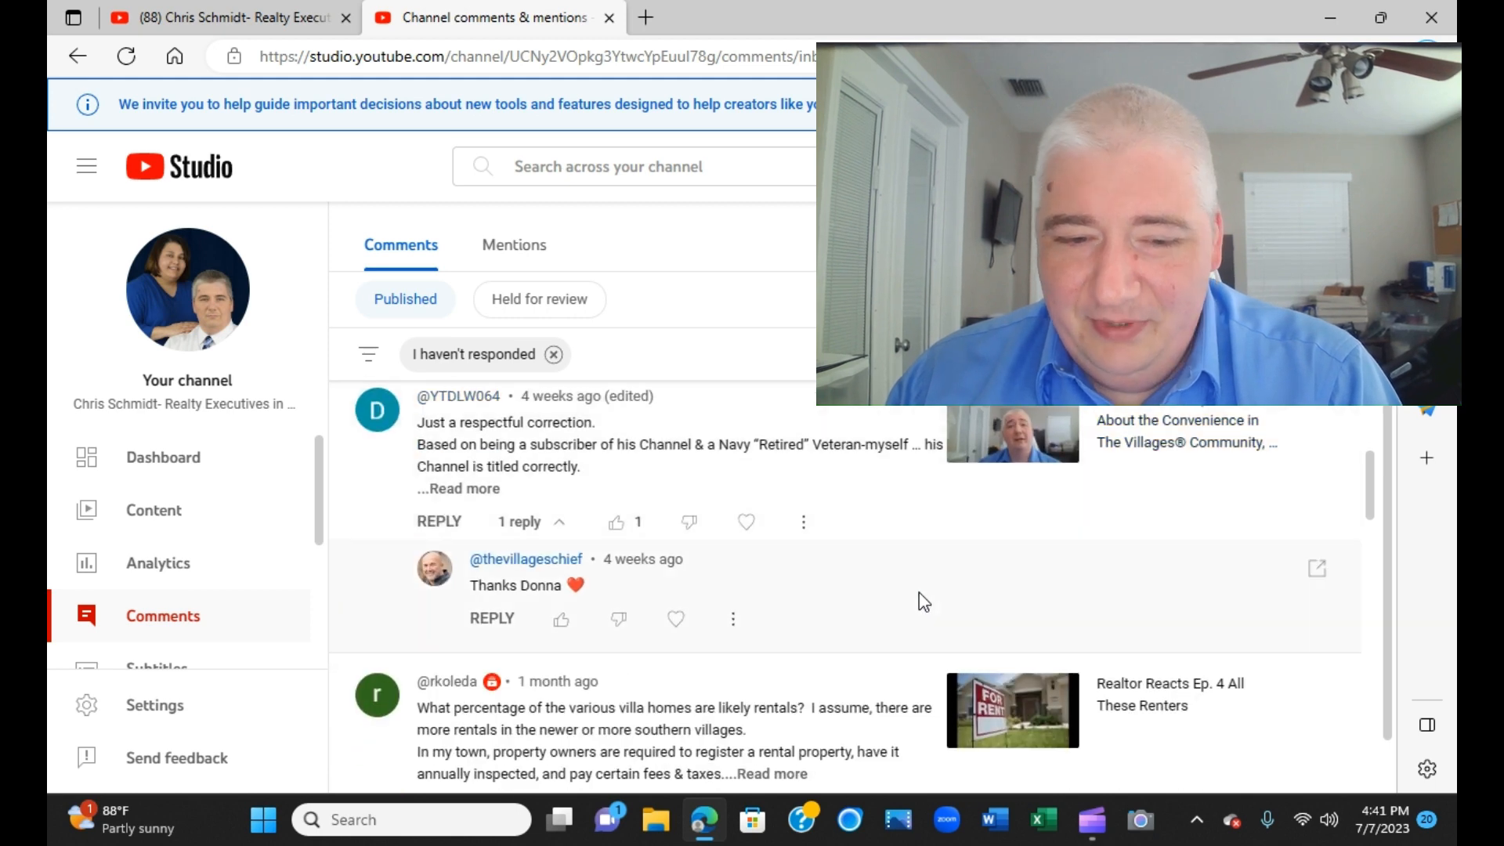
scroll("down", 3)
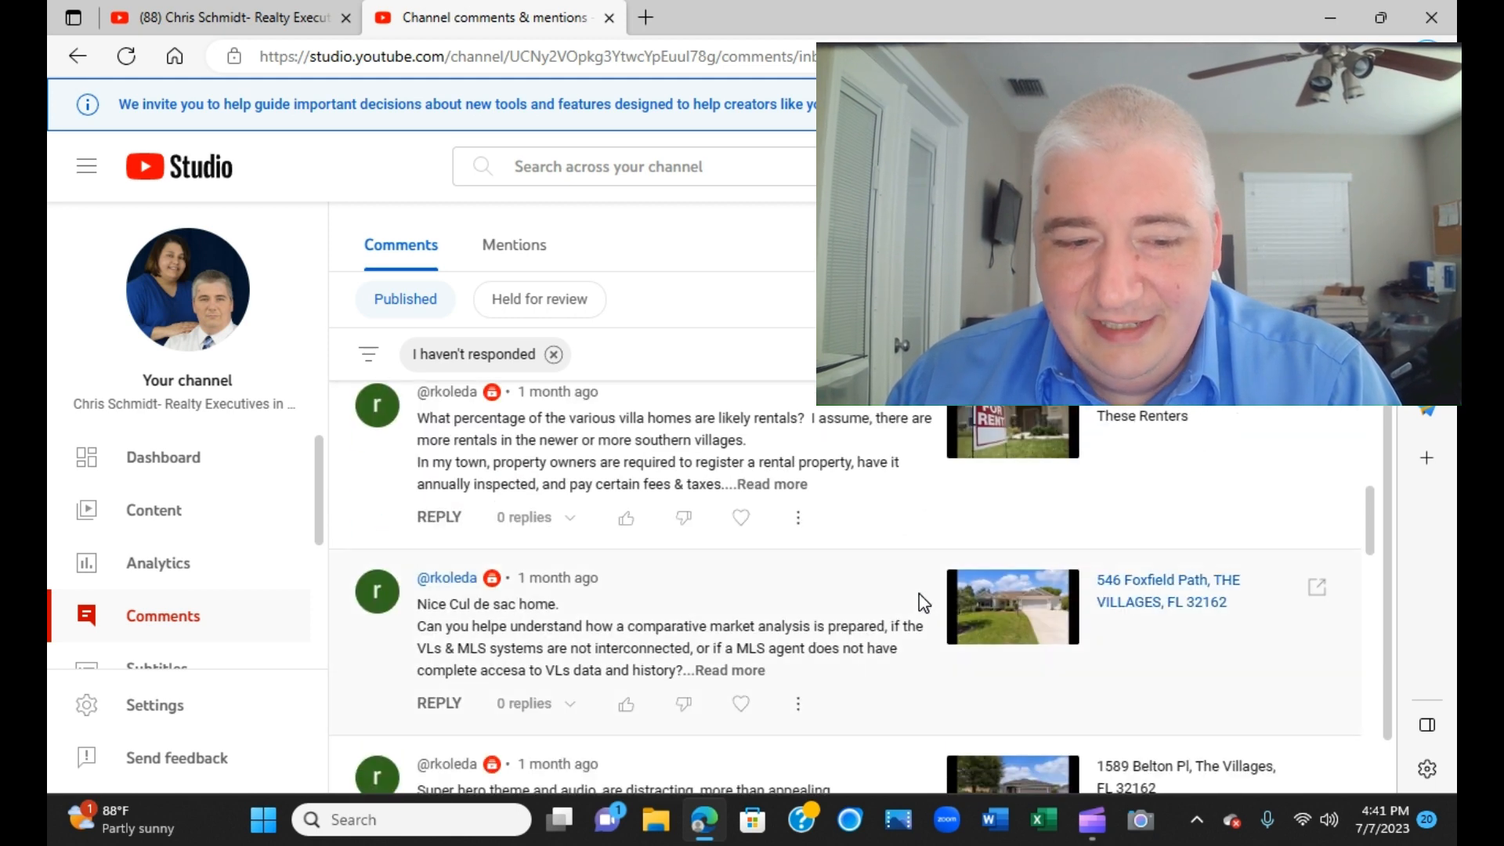
scroll("down", 3)
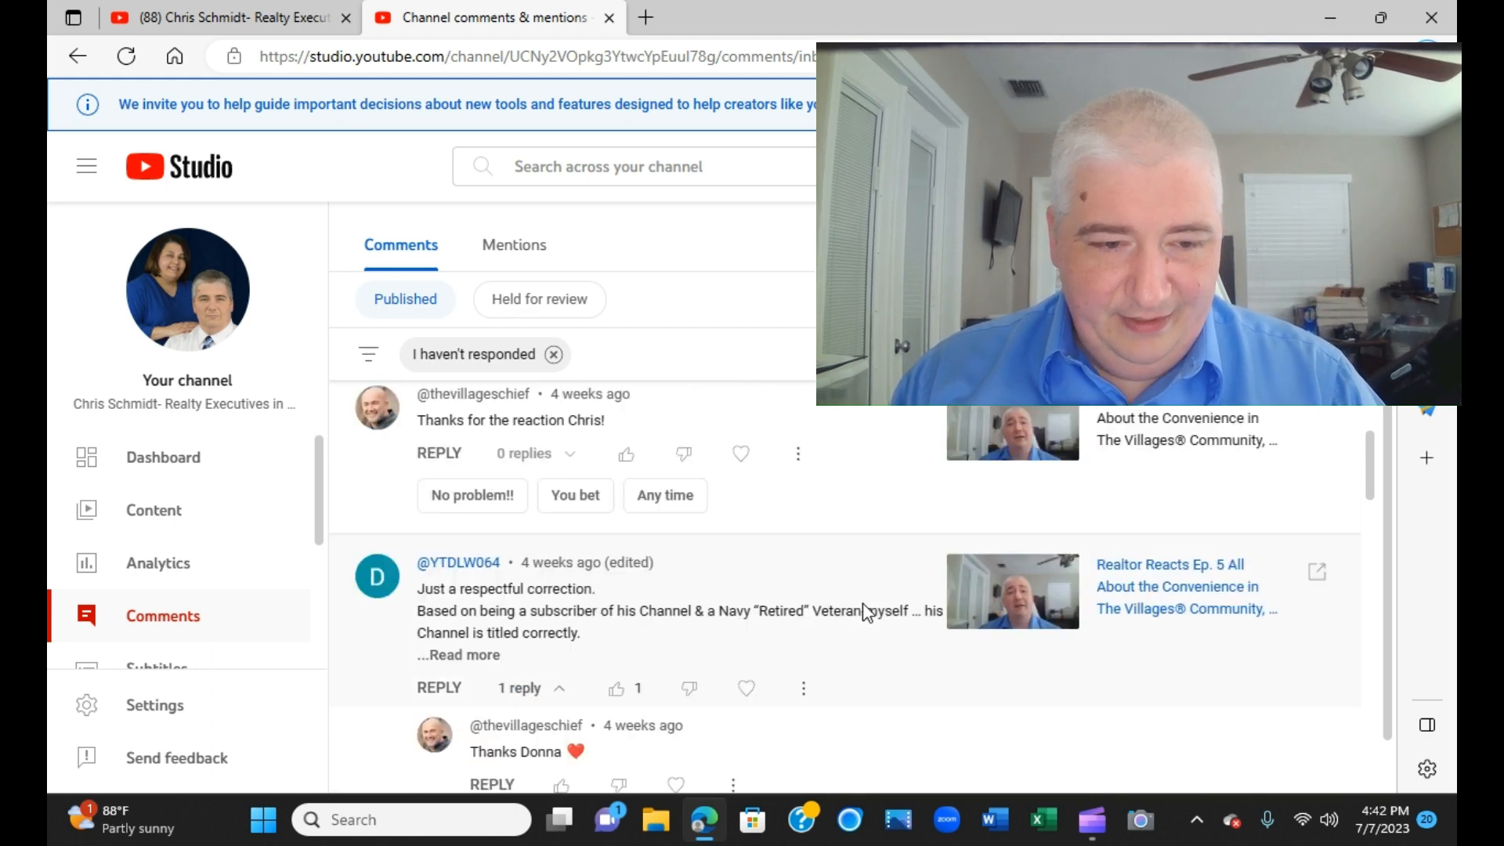
scroll("down", 3)
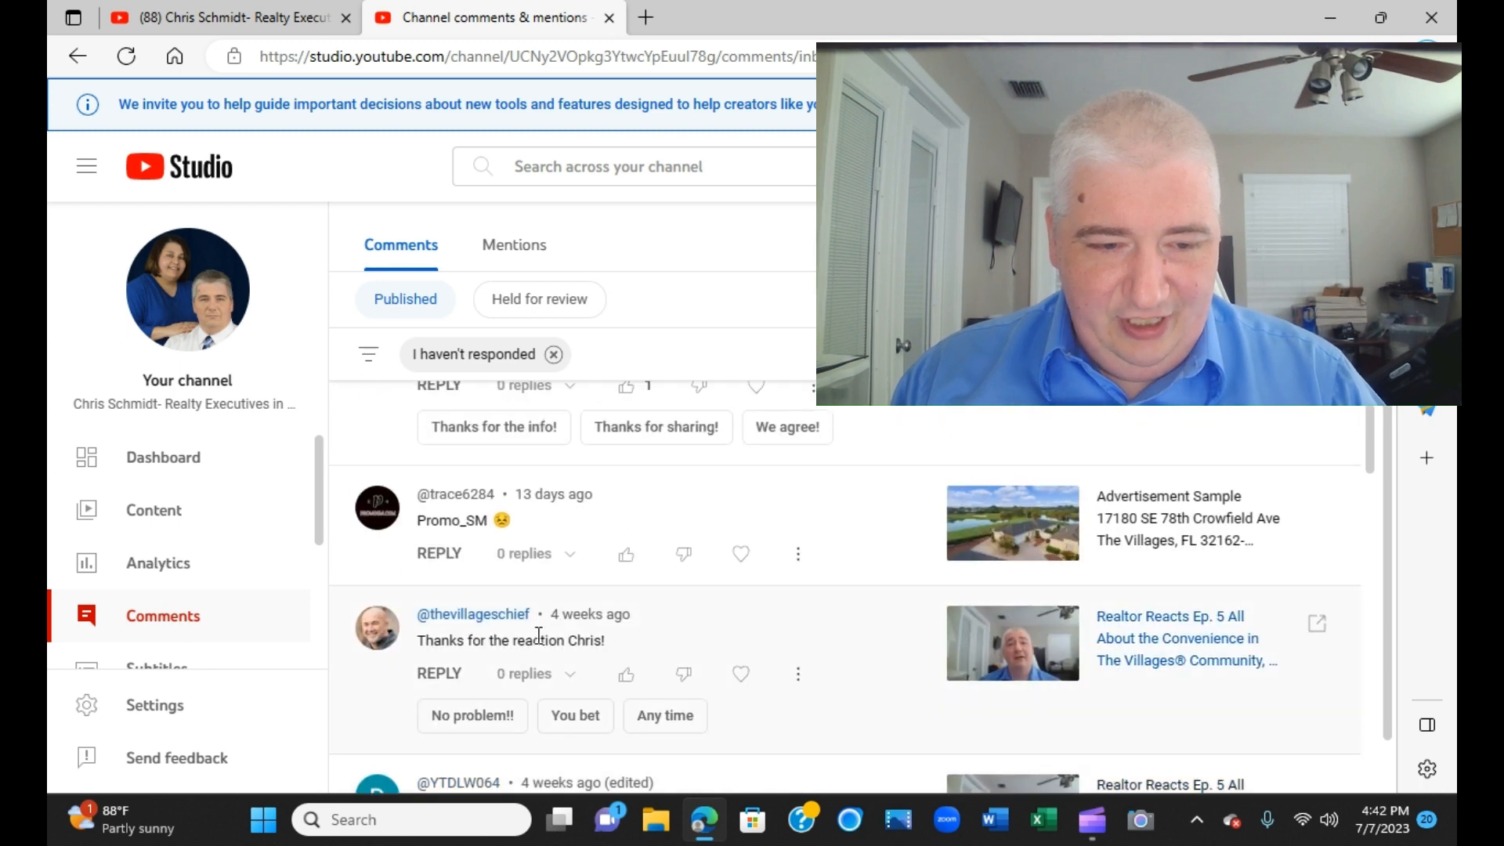
scroll("down", 3)
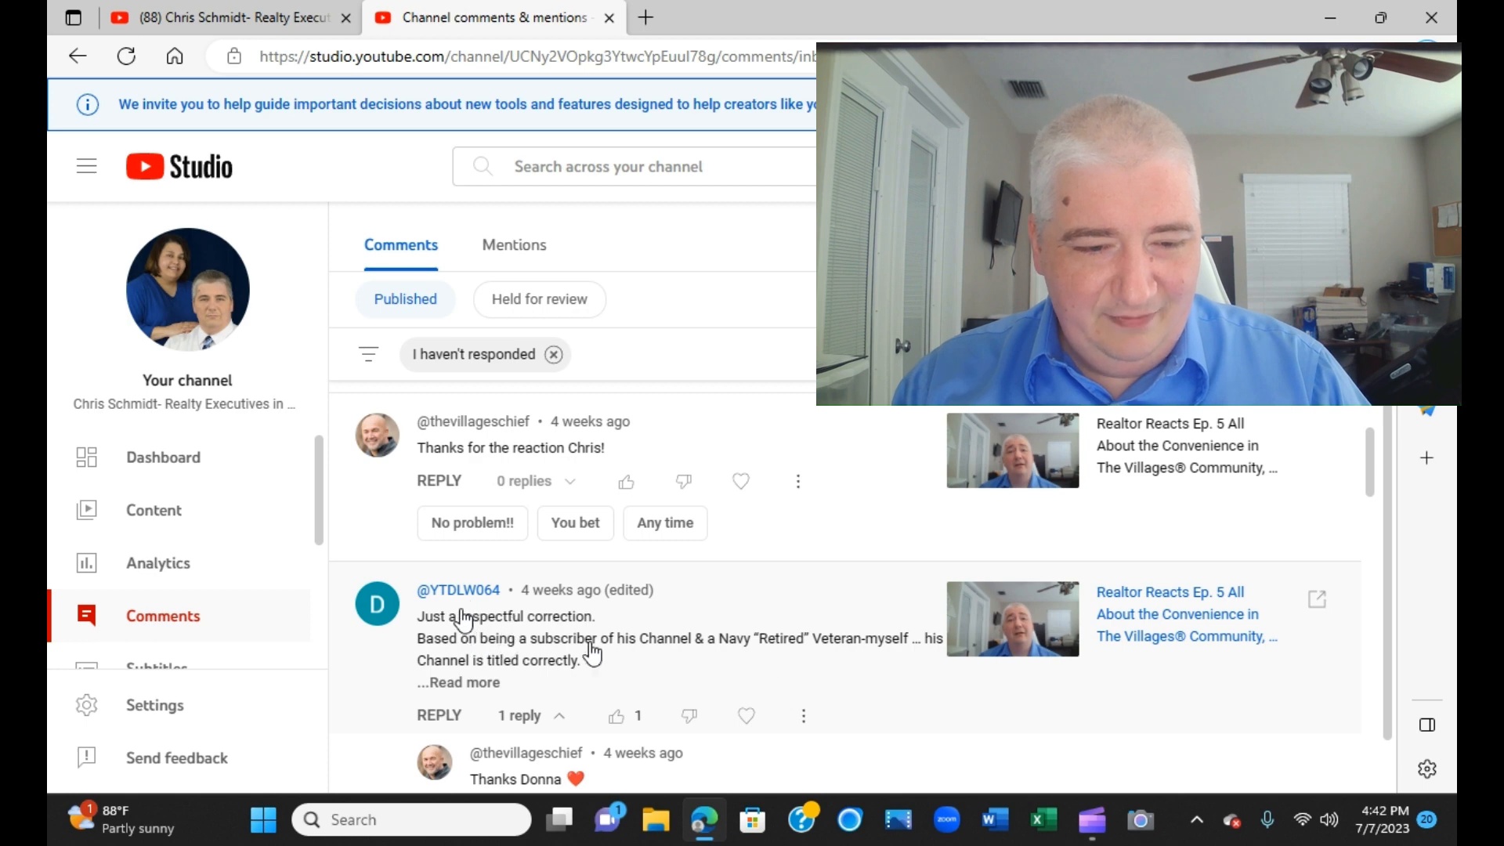
scroll("down", 3)
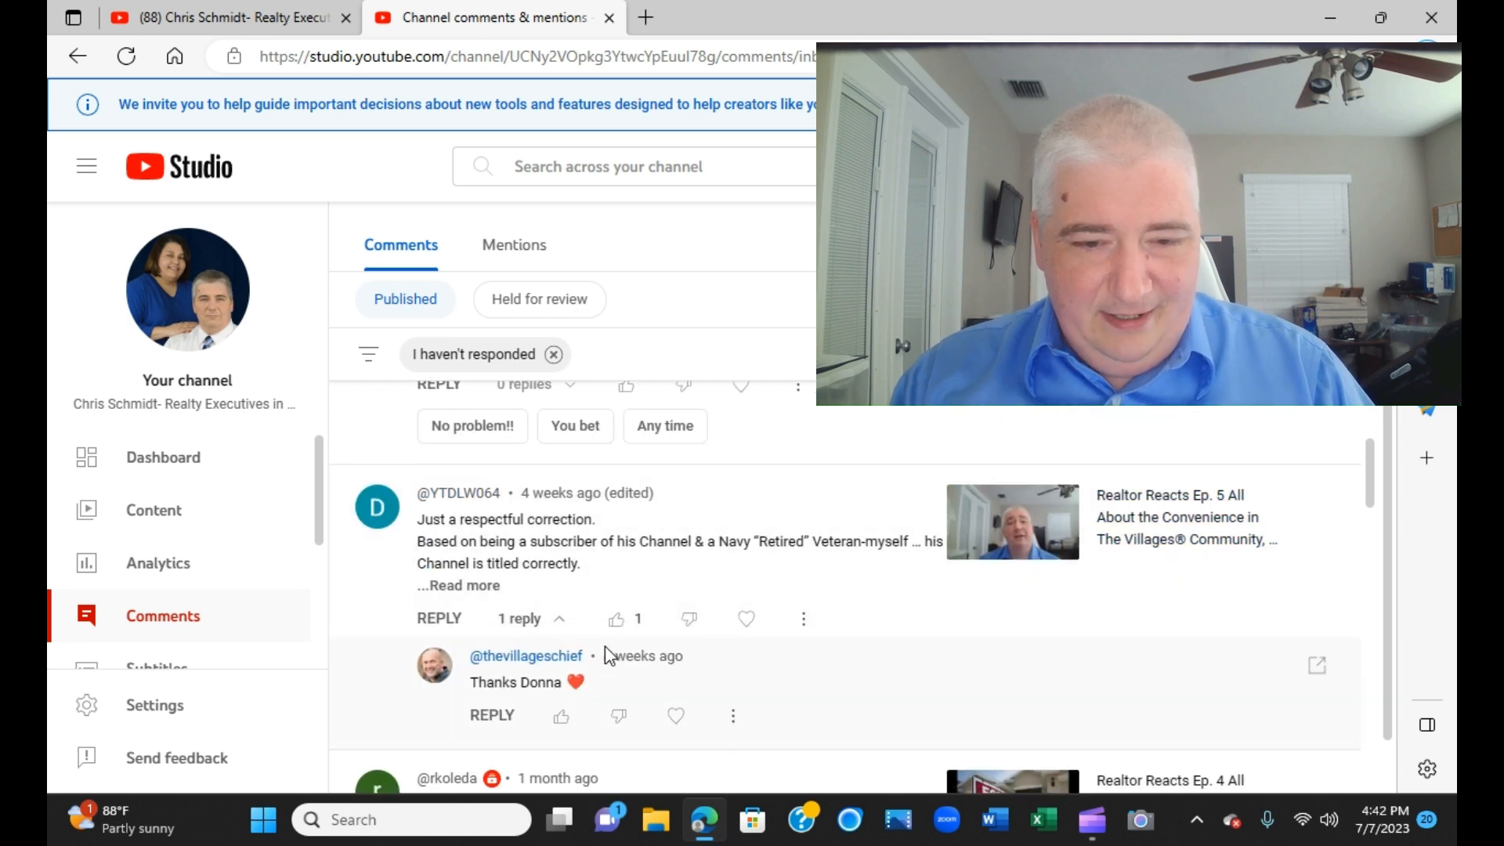
left_click(458, 585)
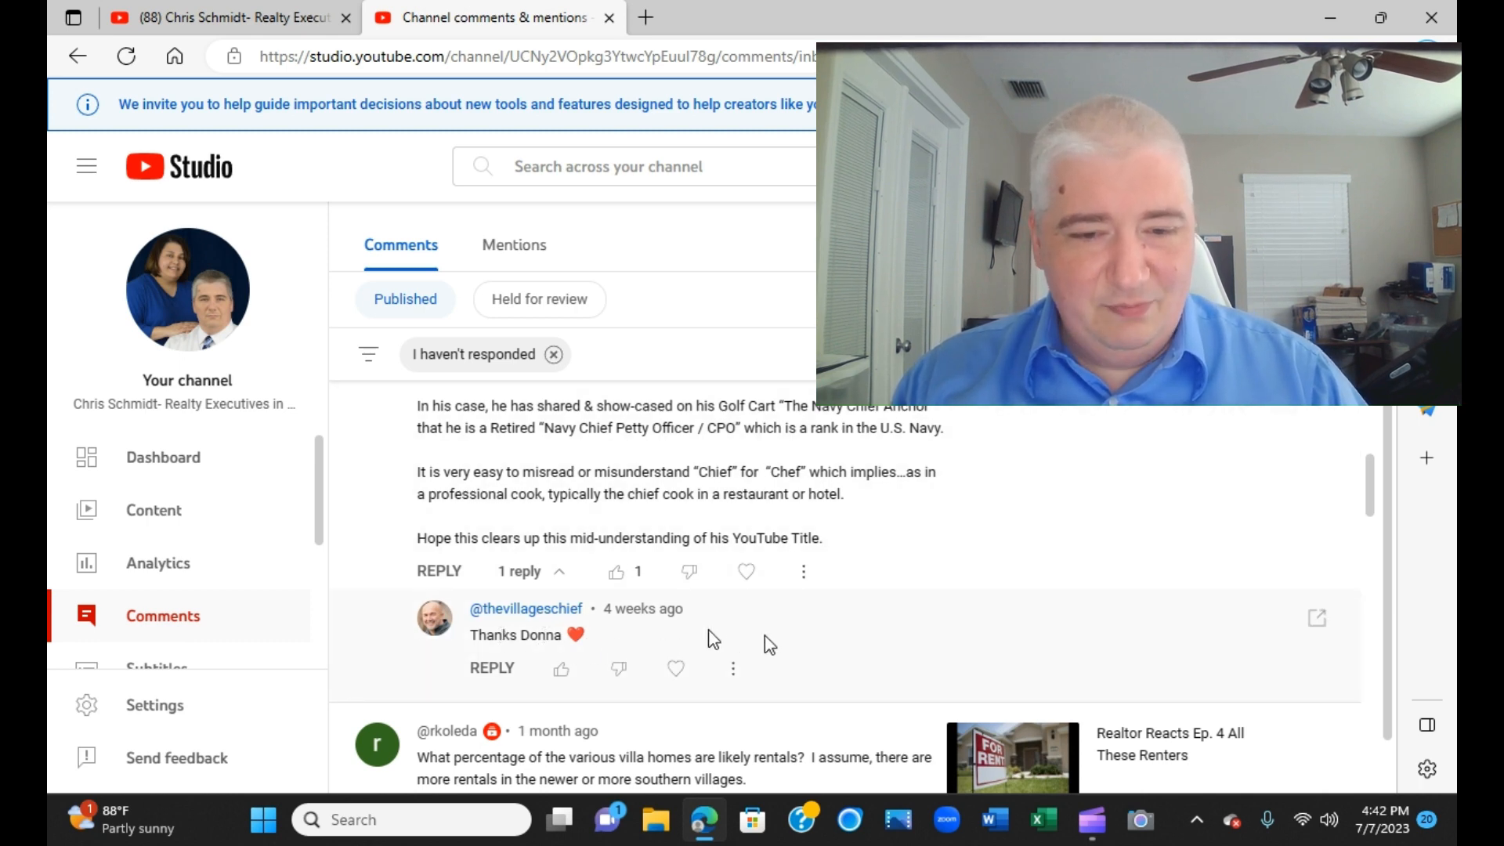
scroll("down", 3)
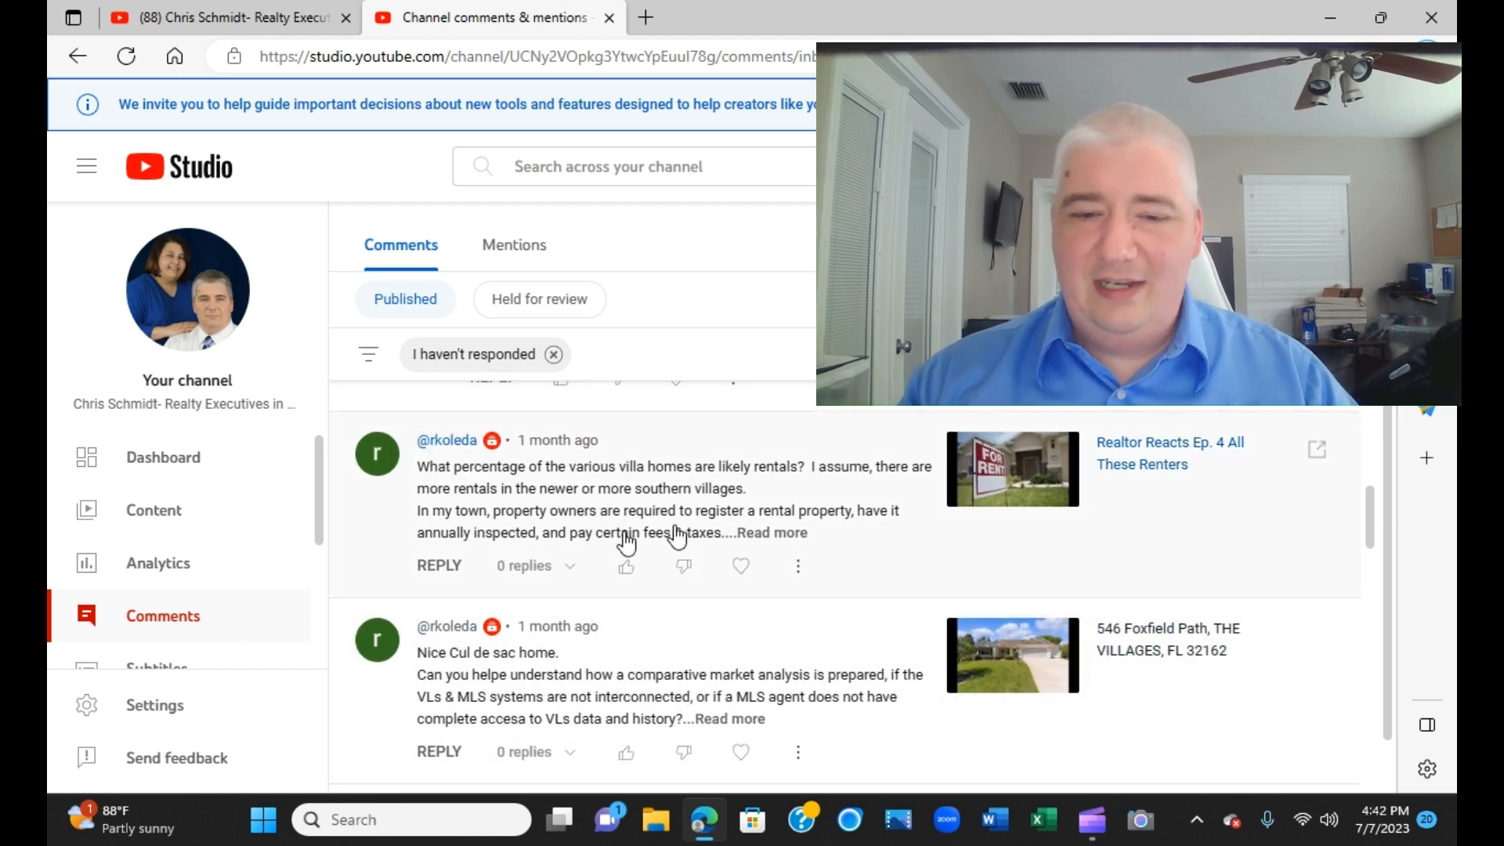
left_click(778, 533)
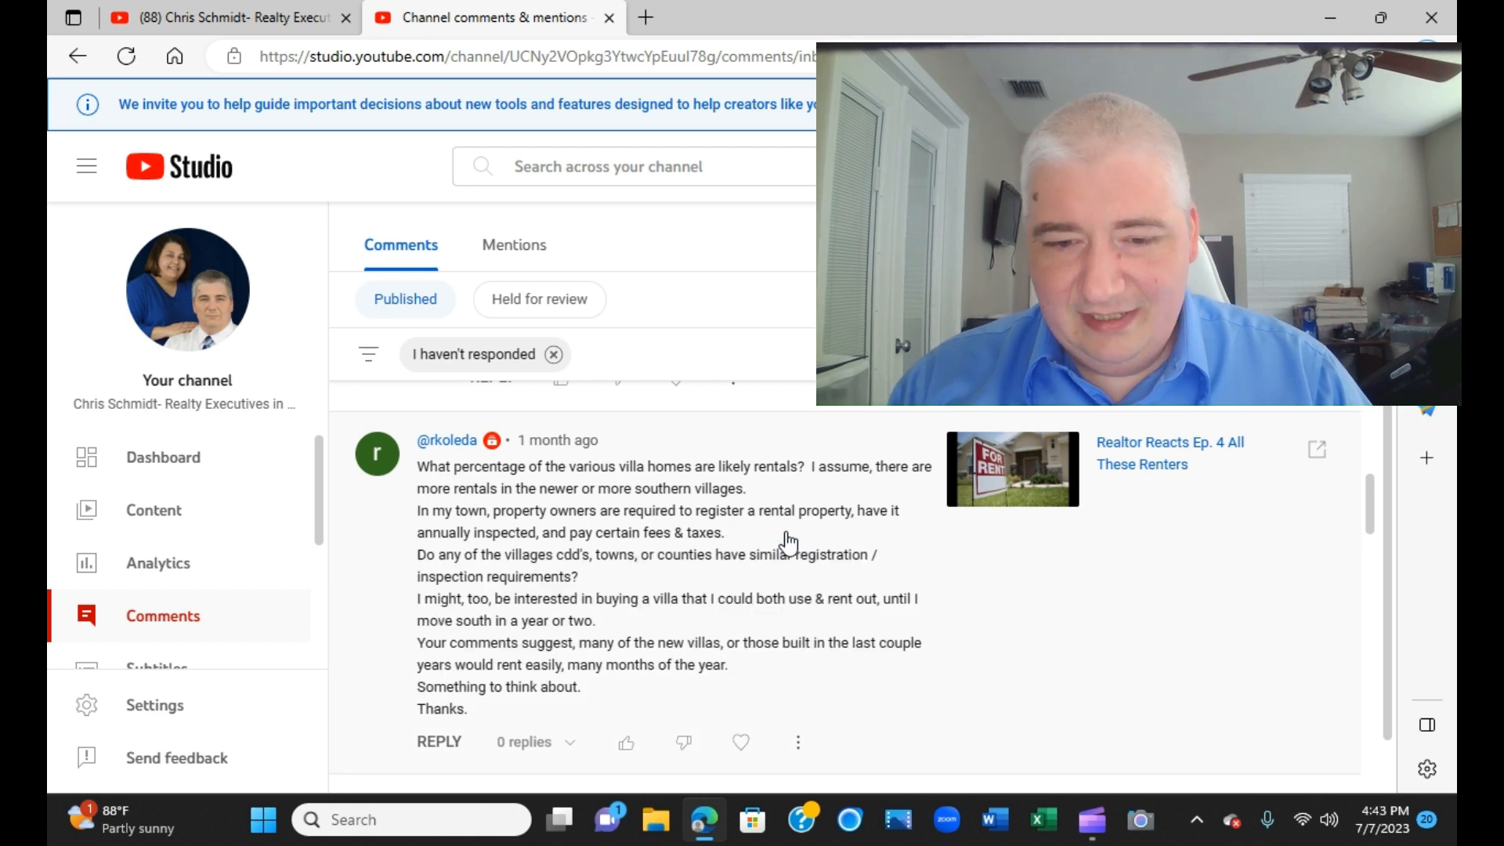
mouse_move(915, 578)
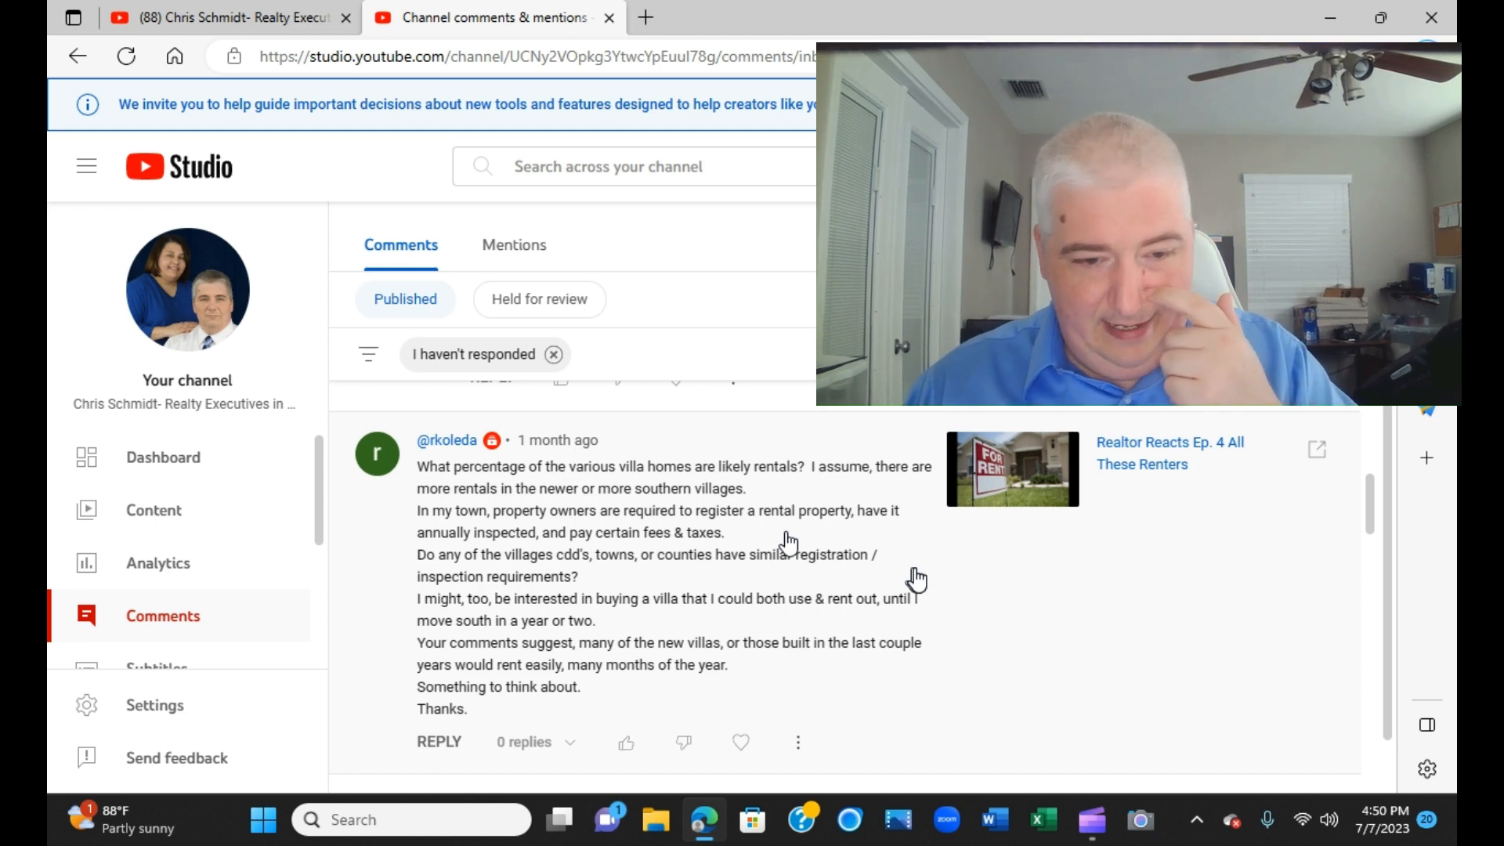
mouse_move(945, 658)
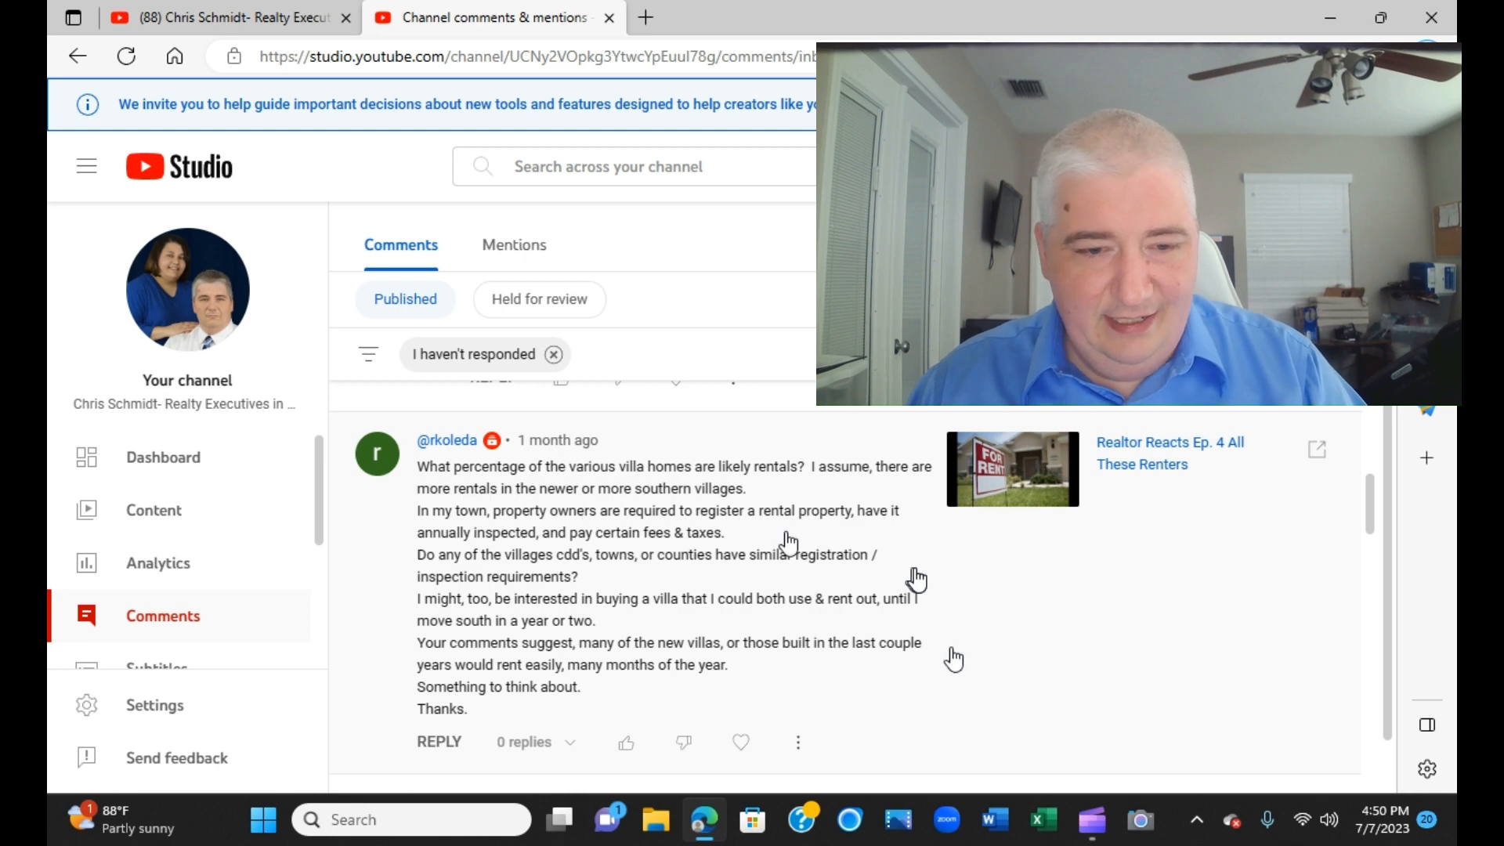
scroll("down", 3)
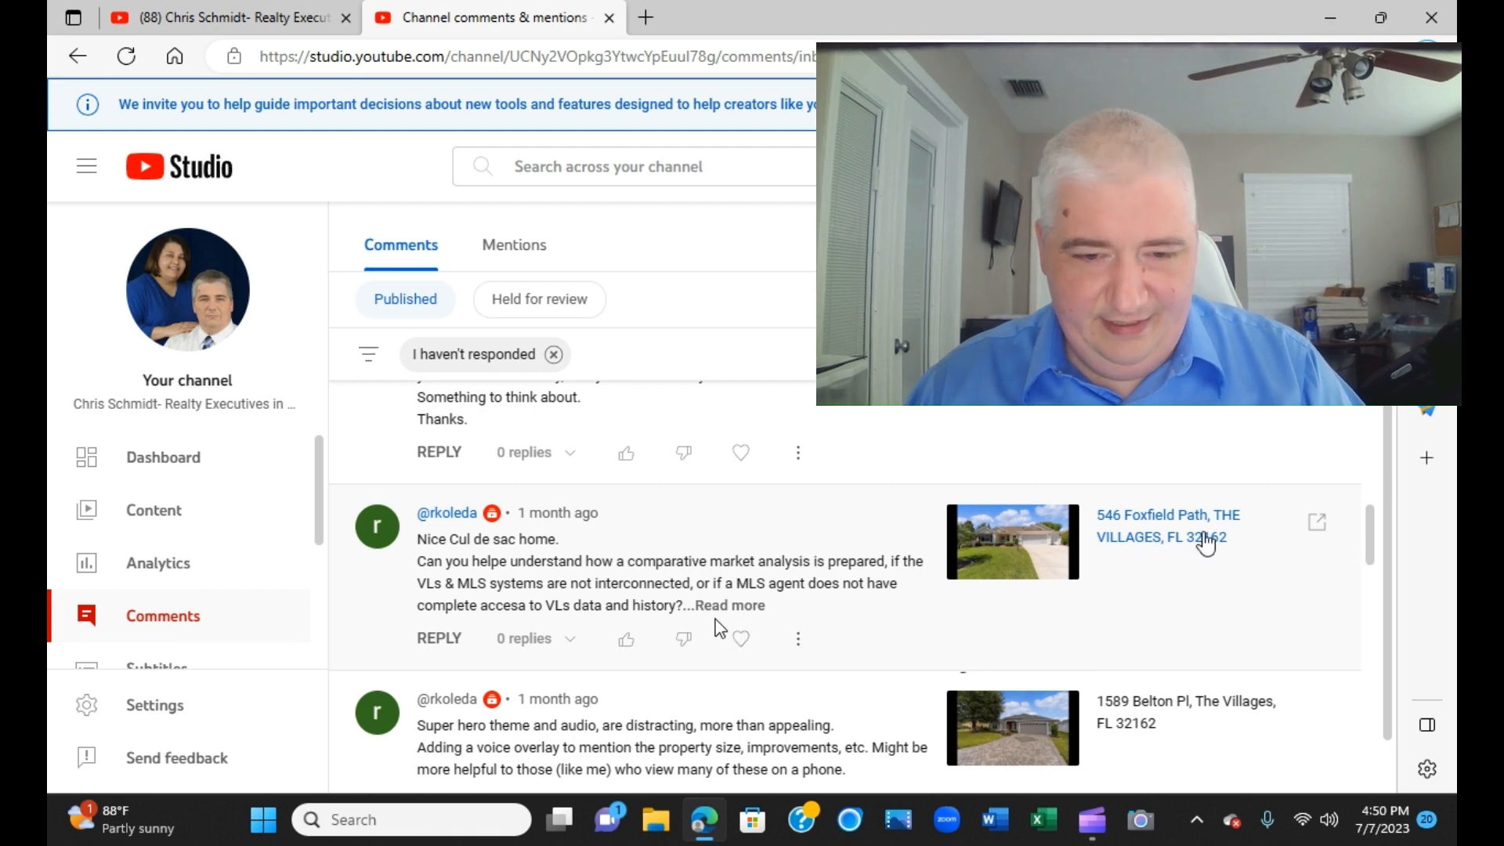
Expand the comparative market analysis question on the 546 Foxfield Path video.
left_click(729, 606)
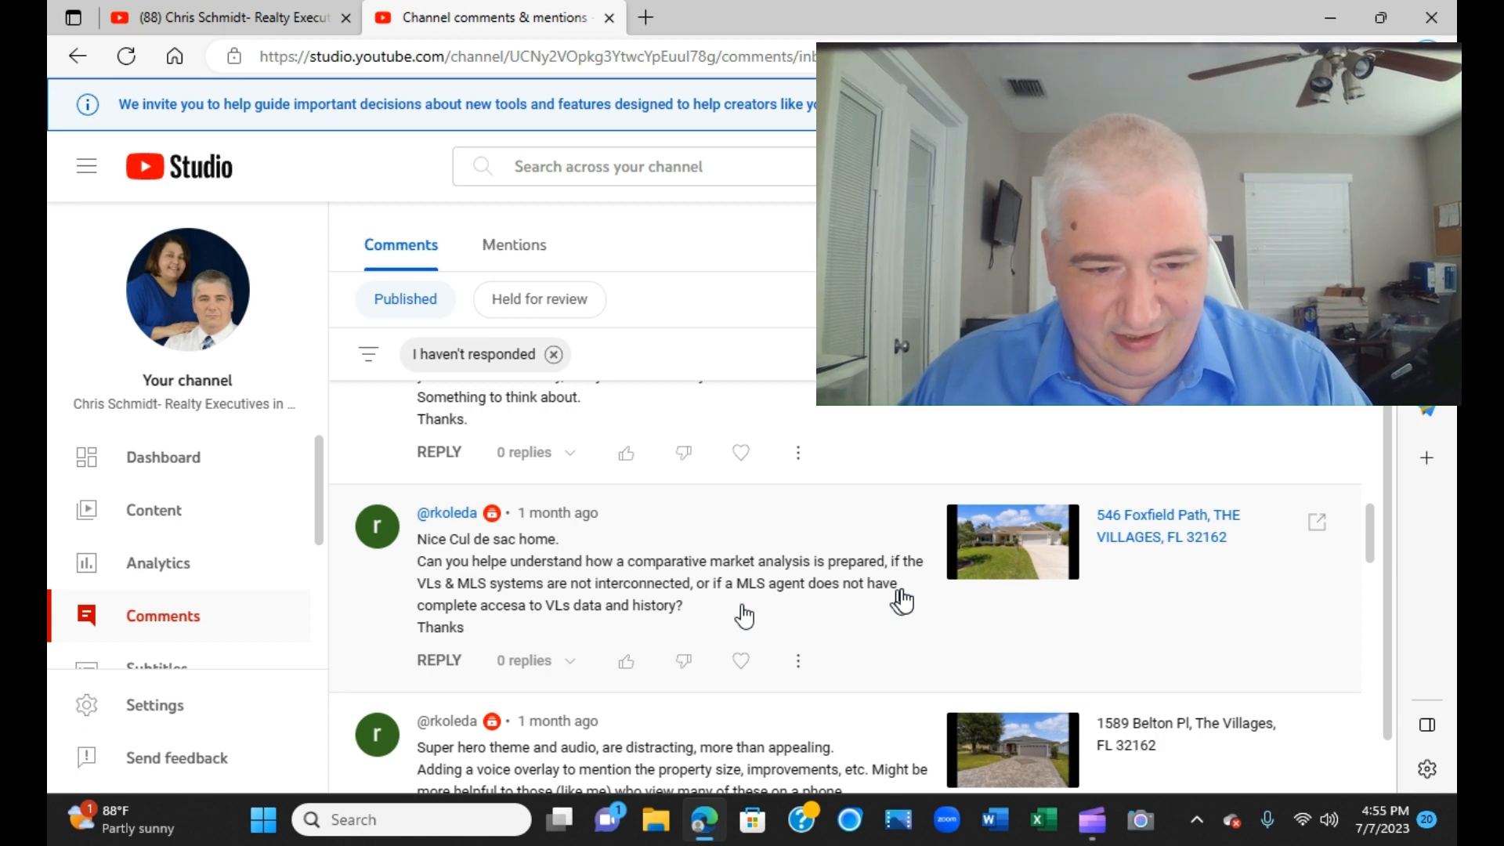
mouse_move(470, 571)
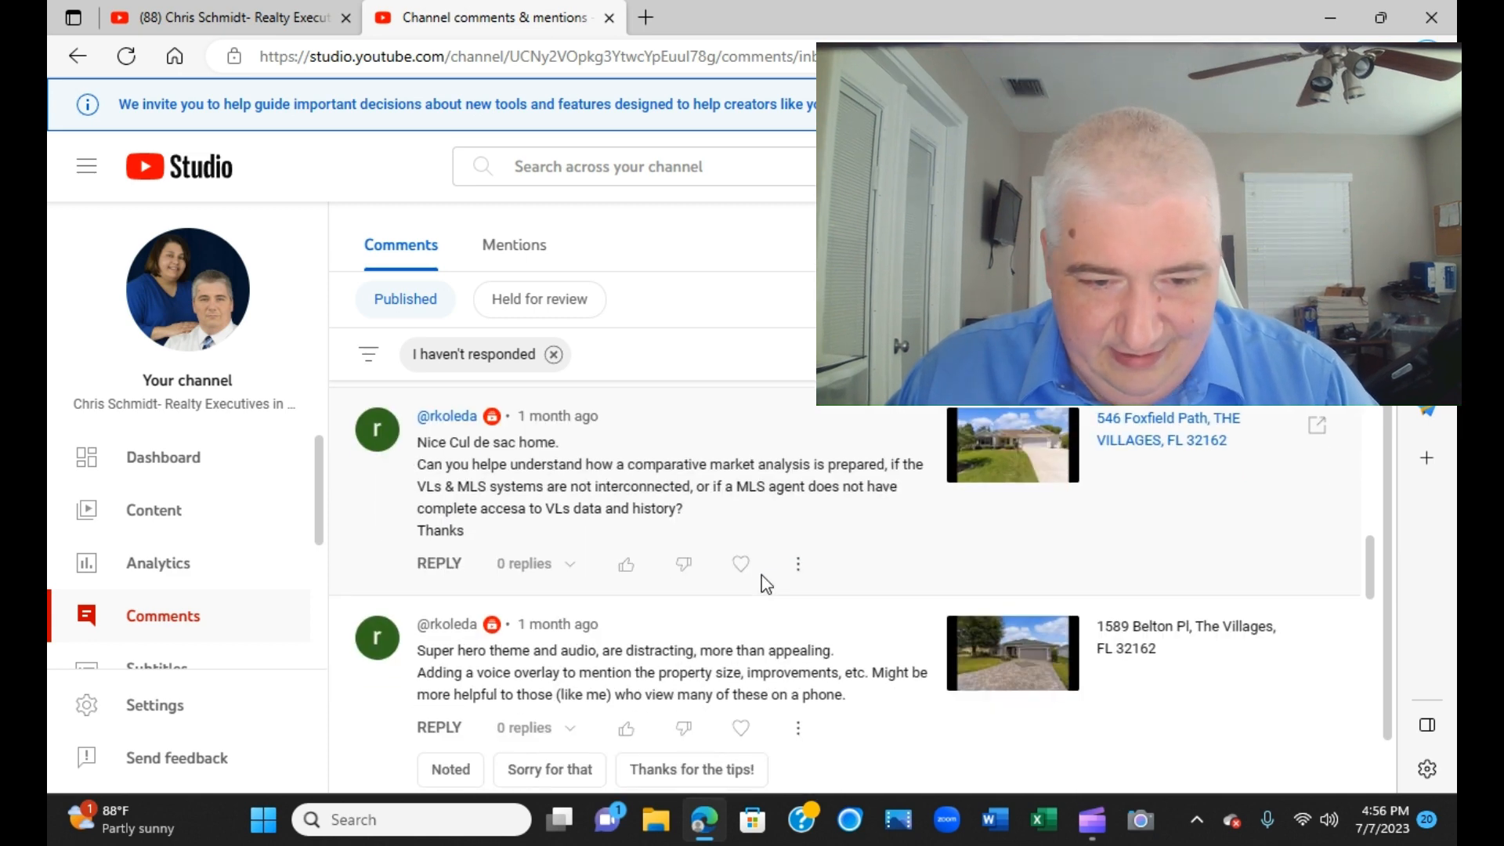
scroll("down", 3)
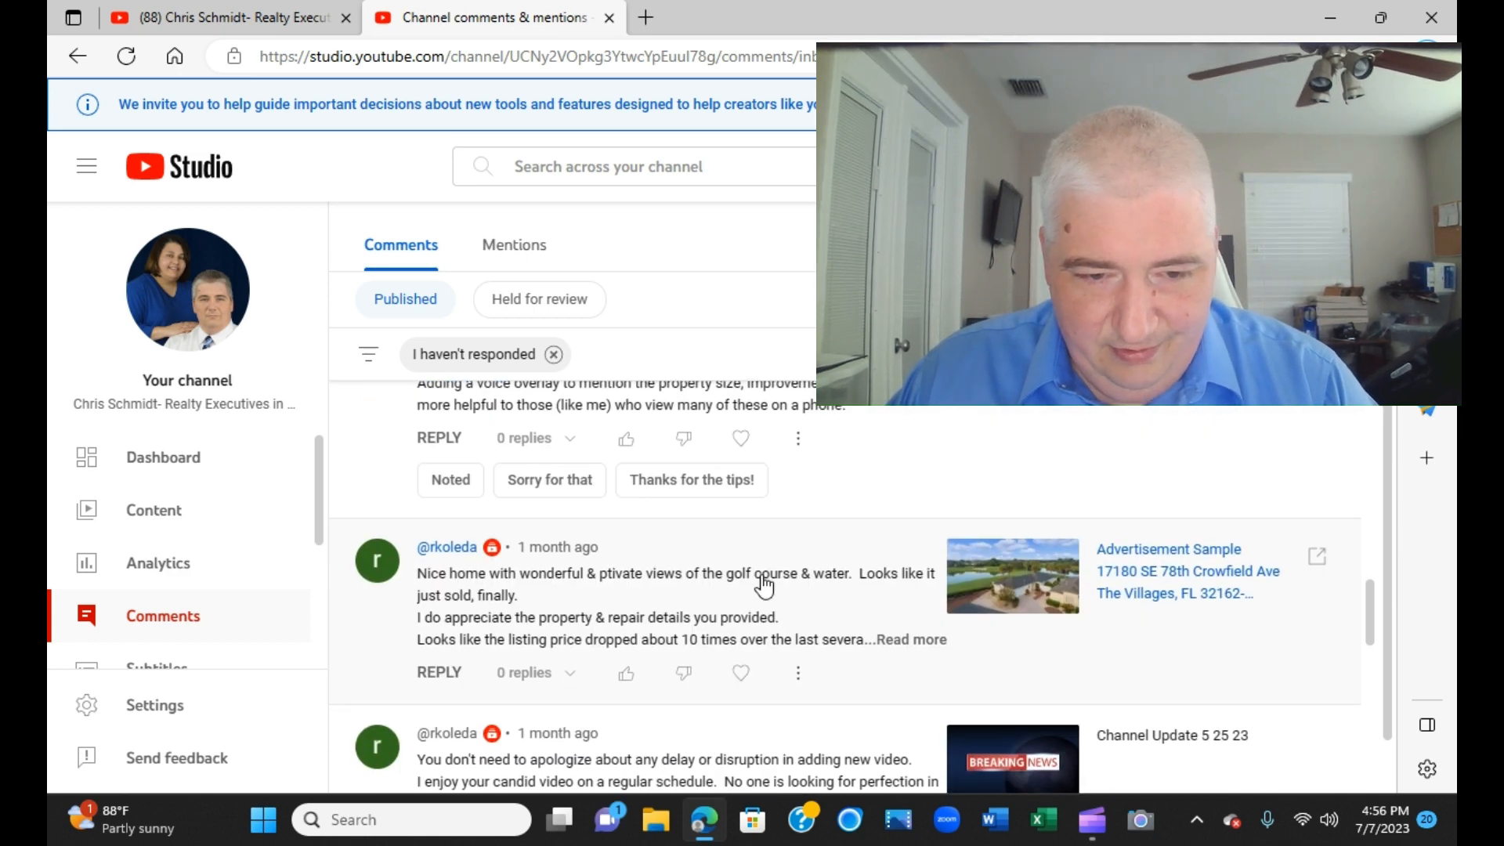
scroll("down", 3)
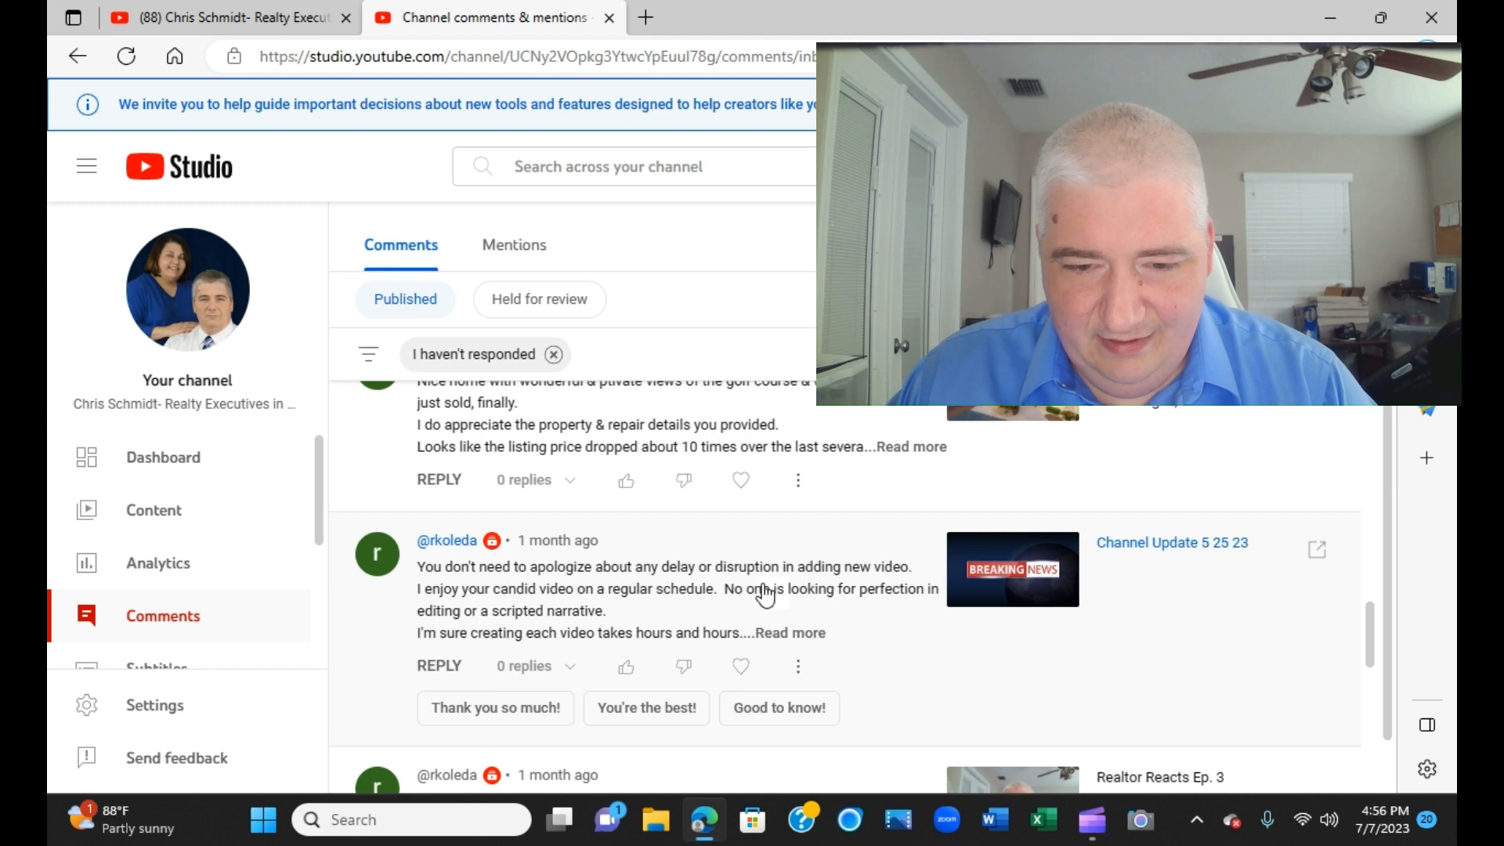
mouse_move(769, 619)
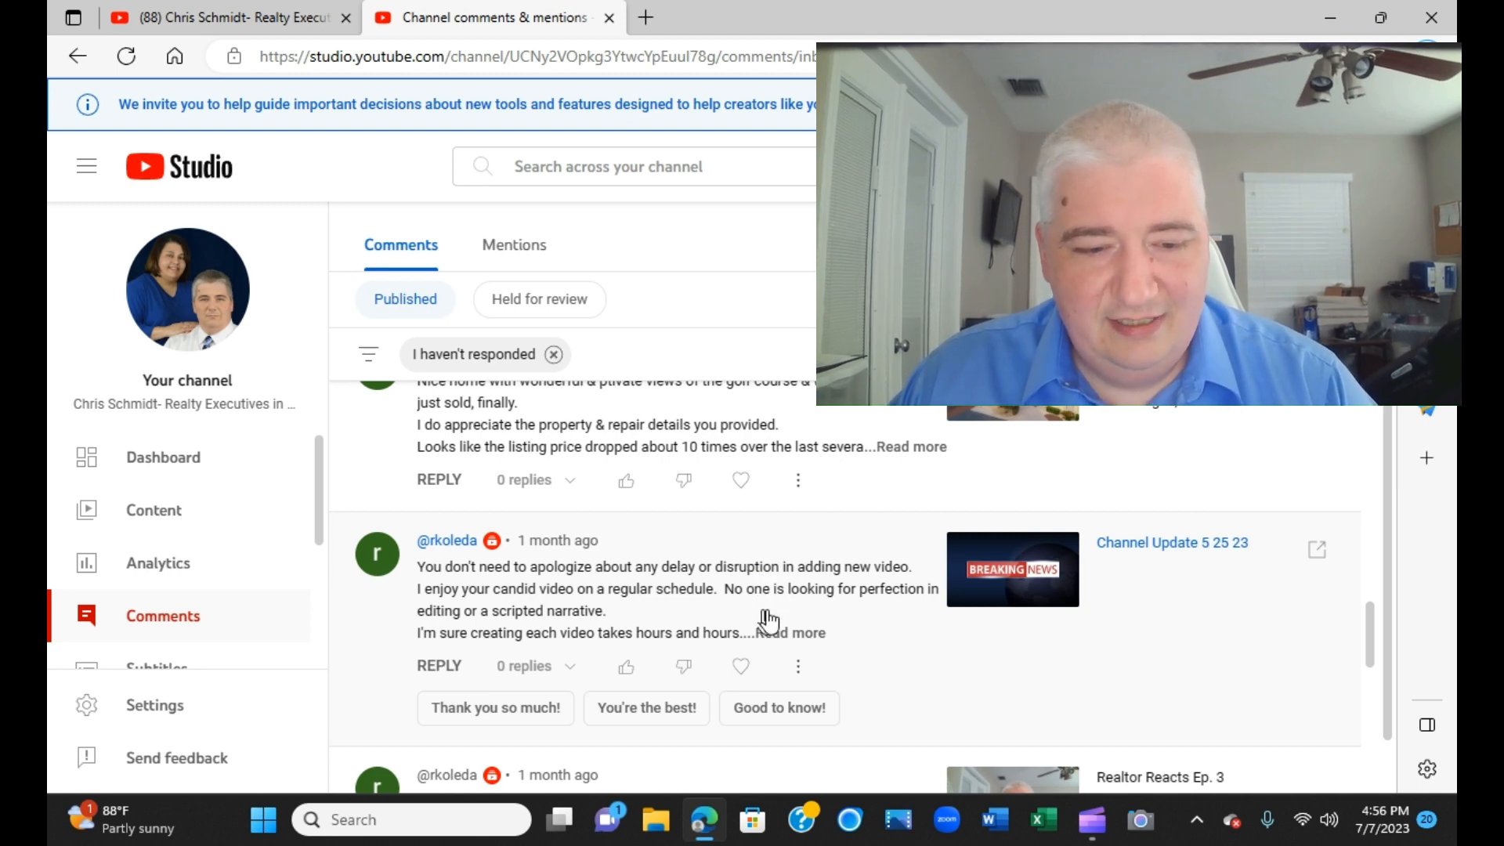
scroll("down", 3)
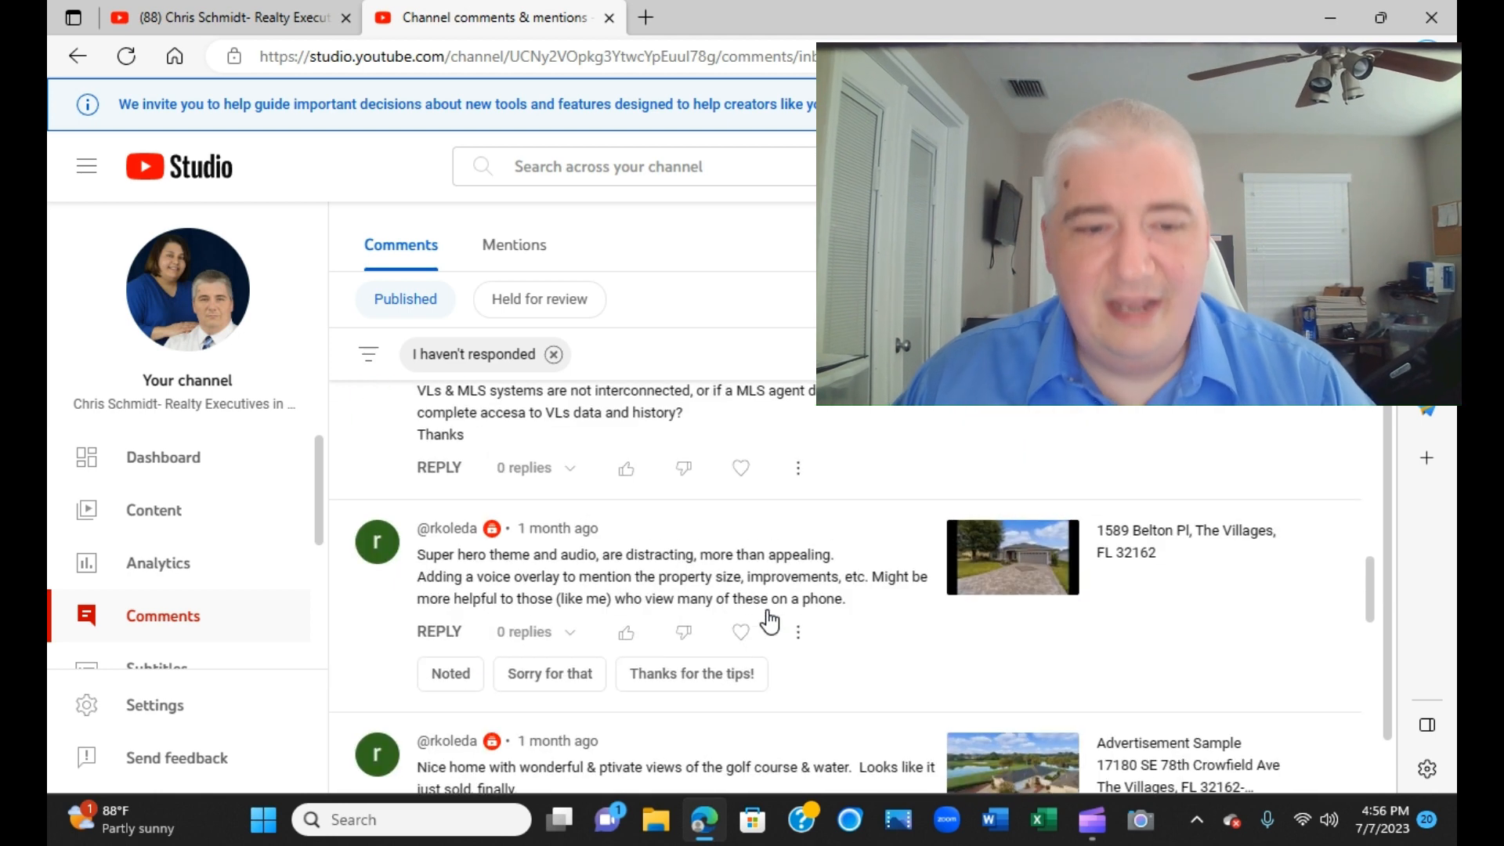